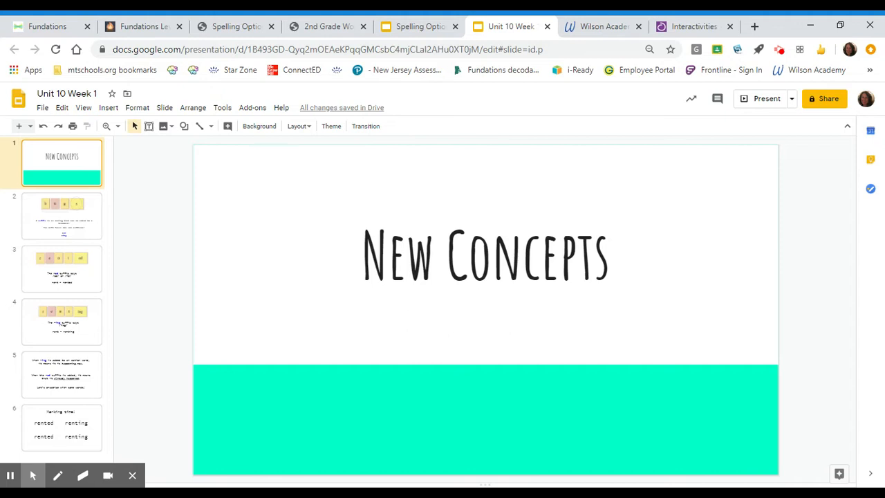
{"action": "mouse_move", "coordinate": [178, 198]}
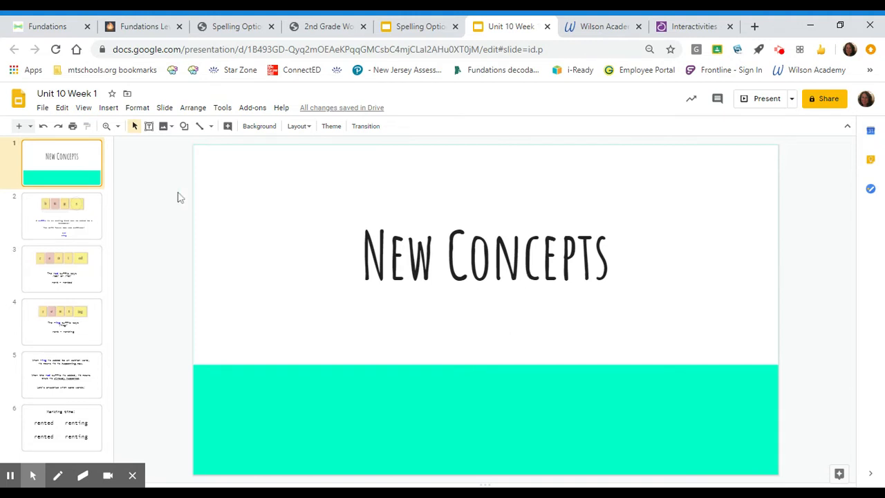
Step: Open slide 2, which explains suffixes using the 'bugs' letter tiles
{"action": "left_click", "coordinate": [61, 215]}
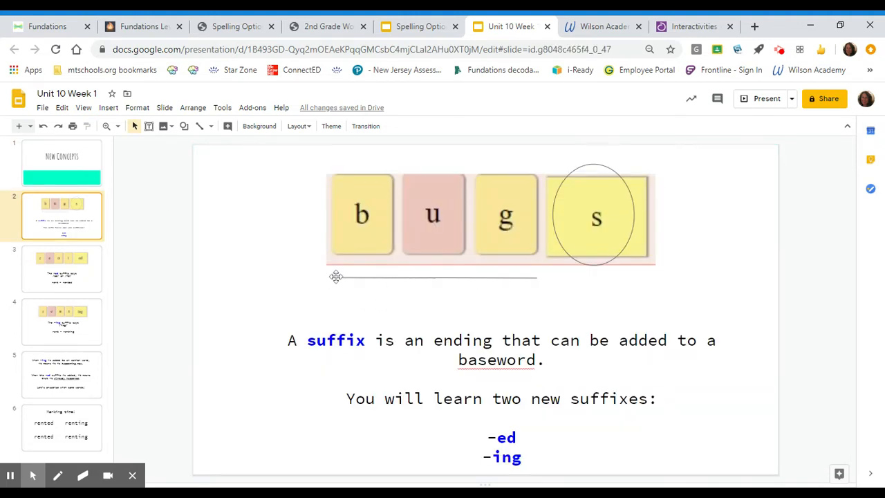
{"action": "left_click_drag", "start_coordinate": [335, 277], "coordinate": [334, 263]}
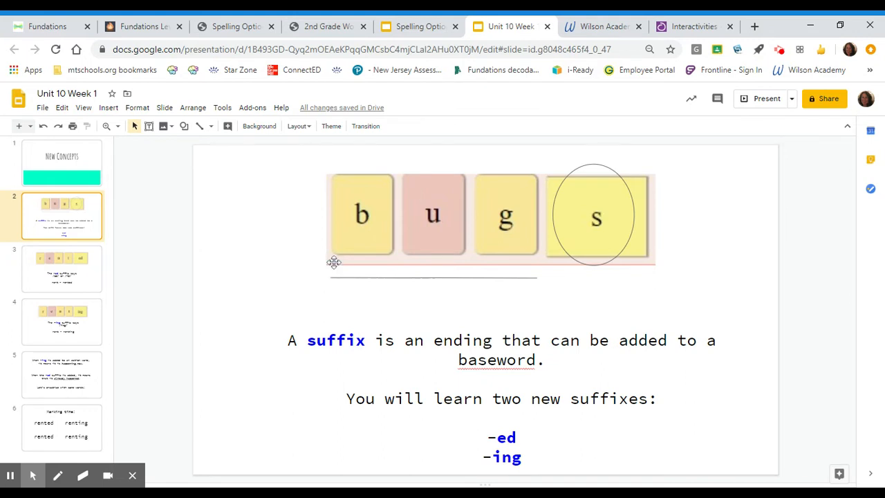
{"action": "mouse_move", "coordinate": [334, 245]}
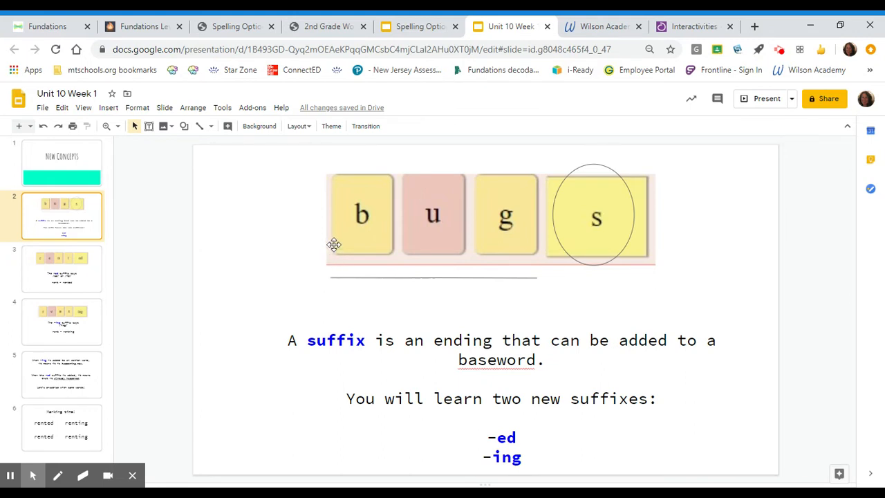
{"action": "mouse_move", "coordinate": [392, 262]}
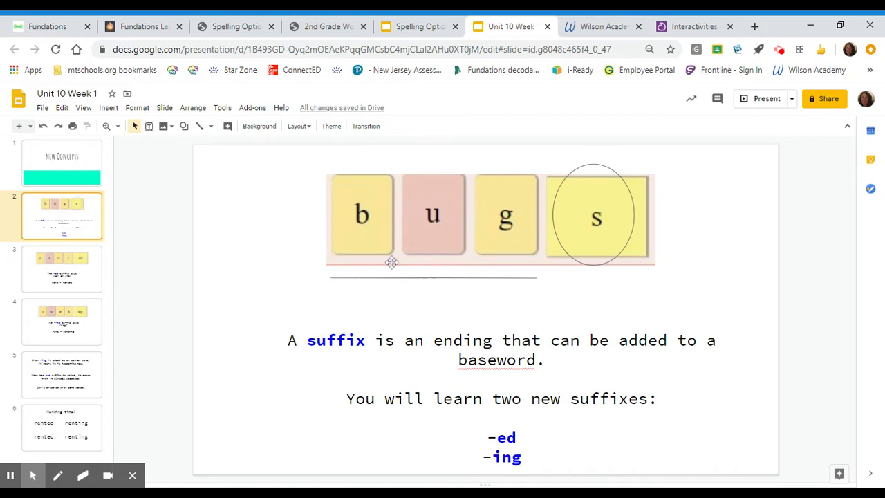
{"action": "mouse_move", "coordinate": [421, 237]}
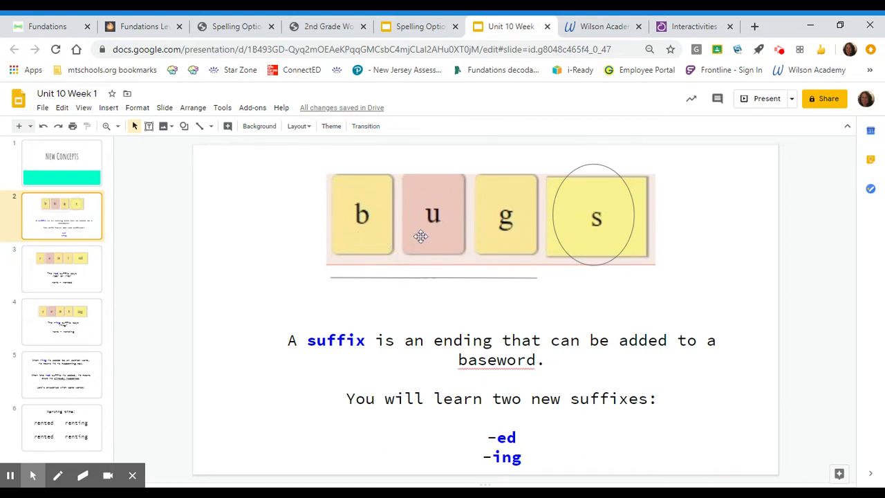
{"action": "mouse_move", "coordinate": [531, 256]}
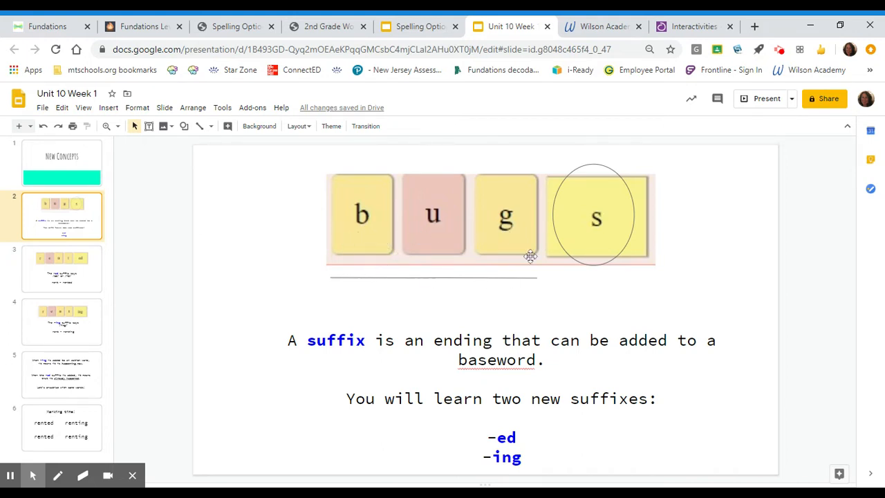
{"action": "mouse_move", "coordinate": [316, 240]}
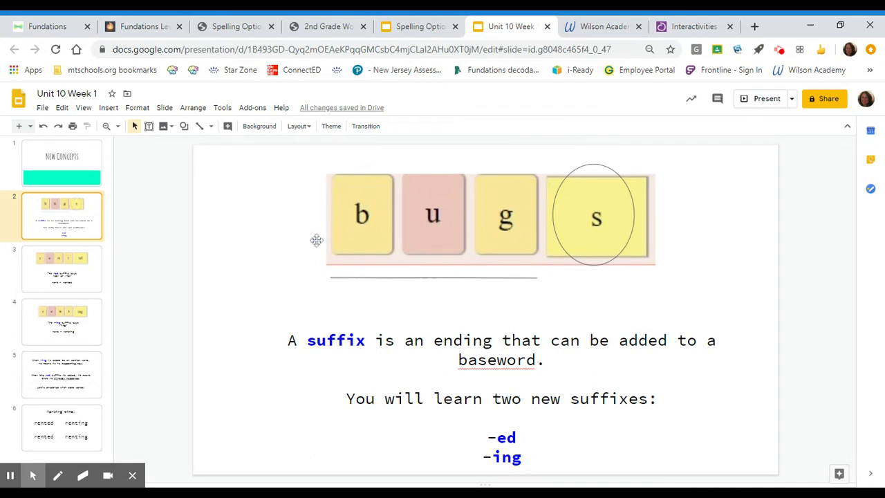
{"action": "mouse_move", "coordinate": [627, 245]}
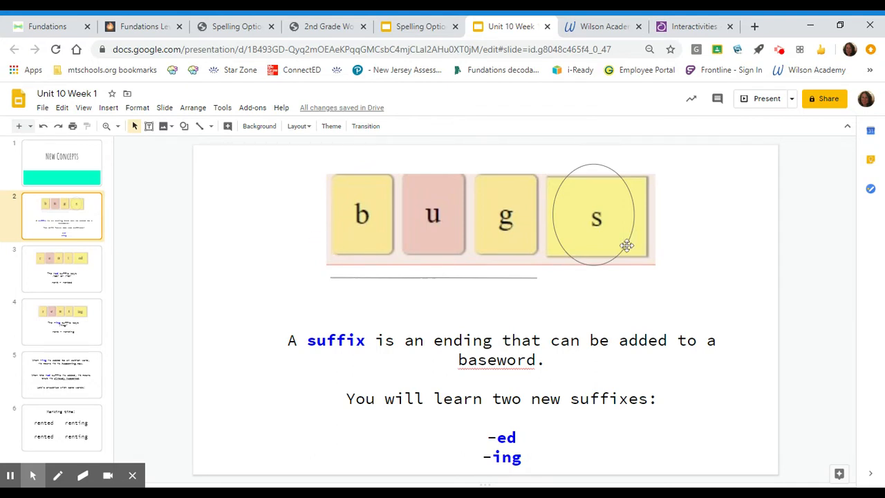
{"action": "mouse_move", "coordinate": [626, 245]}
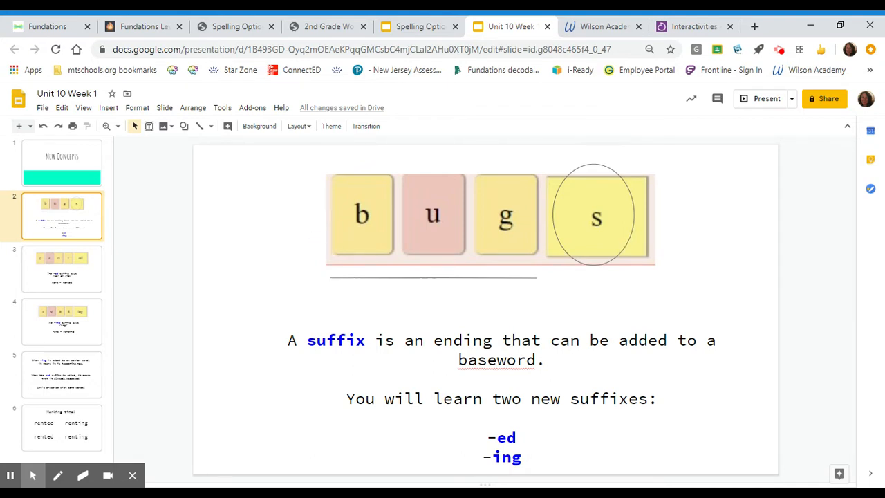
{"action": "mouse_move", "coordinate": [306, 284]}
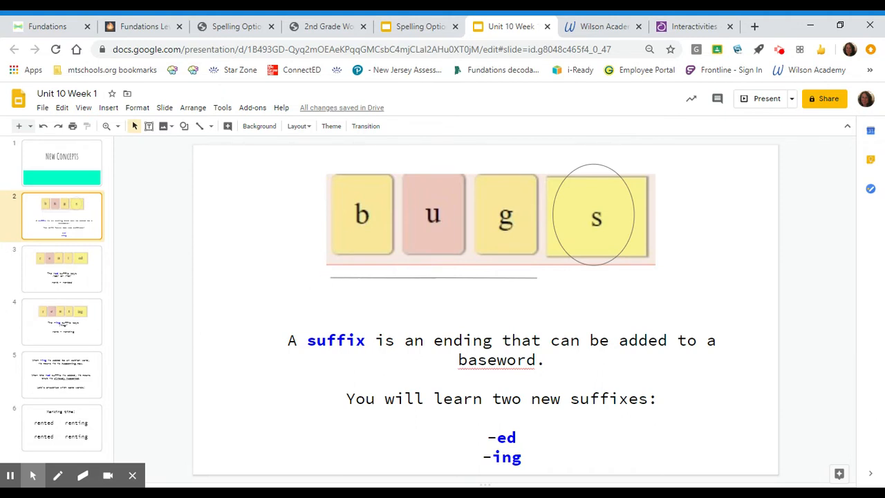
{"action": "mouse_move", "coordinate": [531, 279]}
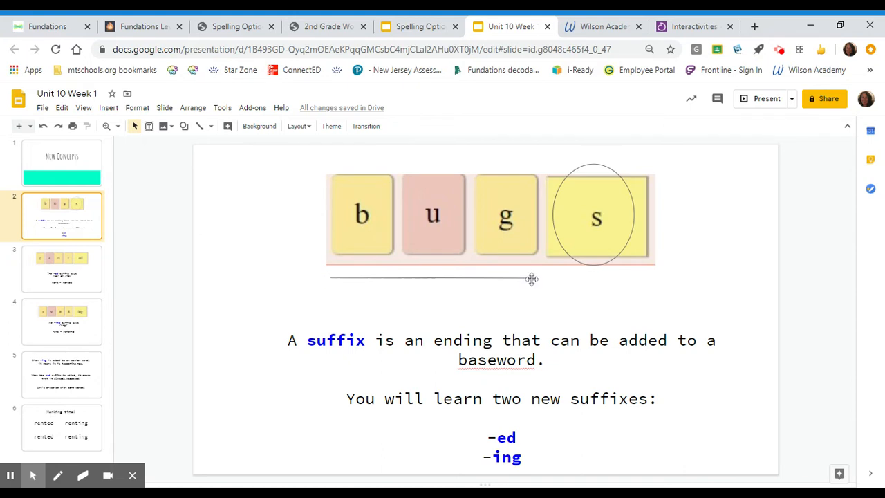
{"action": "mouse_move", "coordinate": [646, 204]}
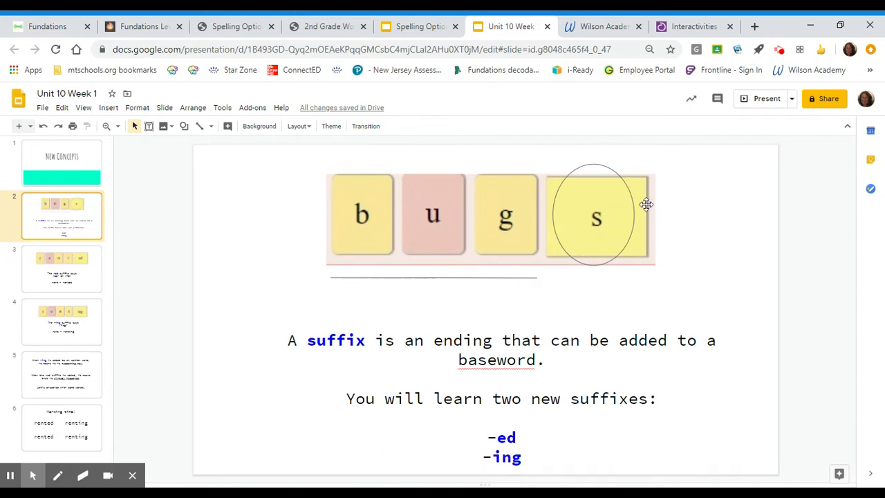
{"action": "mouse_move", "coordinate": [315, 288]}
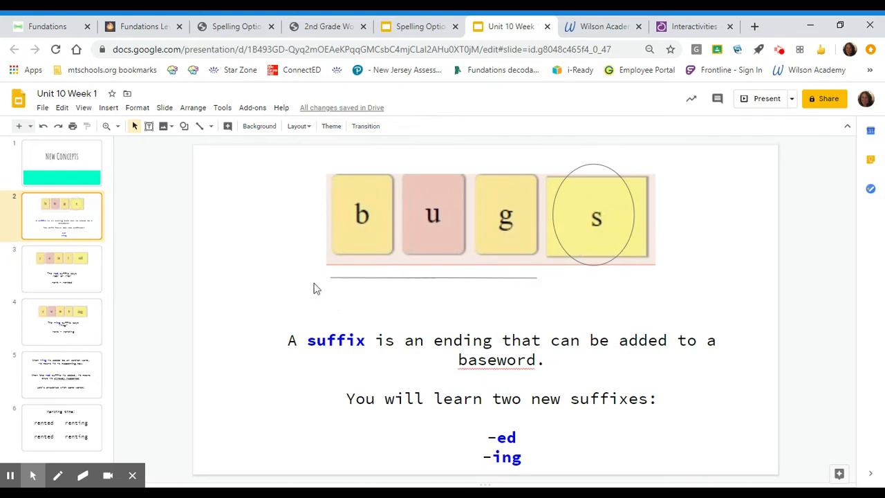
{"action": "mouse_move", "coordinate": [635, 299]}
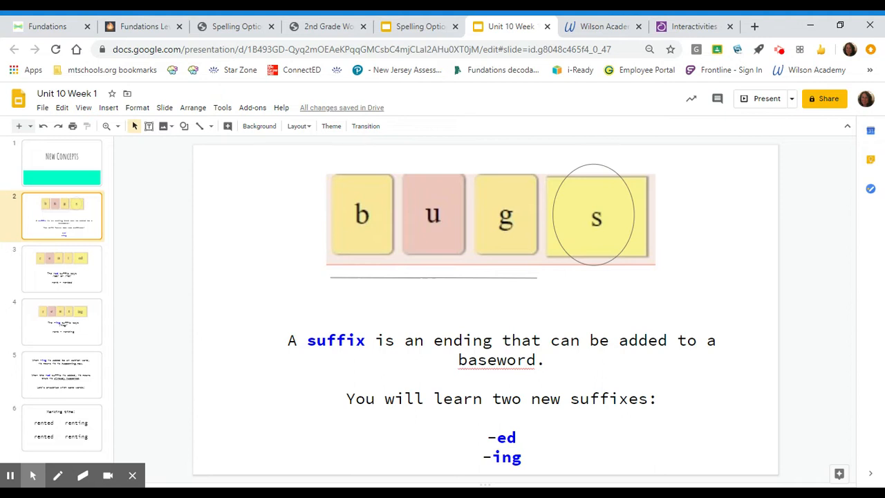
{"action": "mouse_move", "coordinate": [84, 277]}
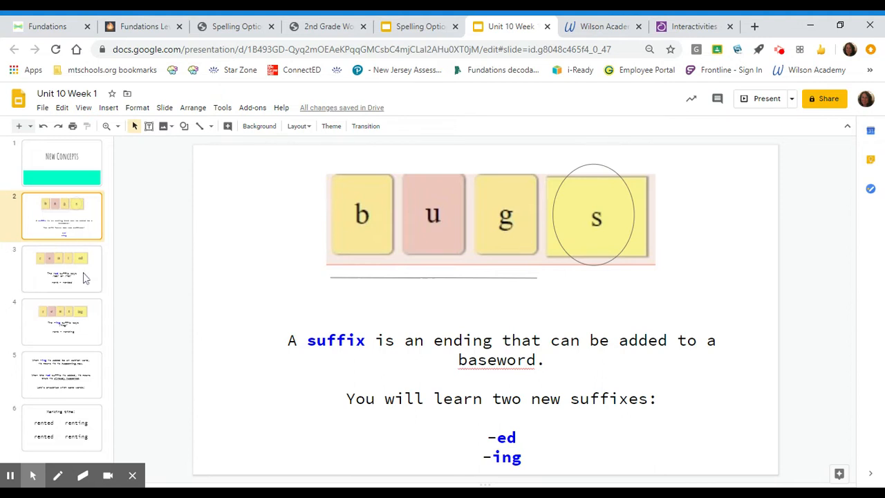
Step: Open slide 3, showing the -ed suffix in 'rented'
{"action": "left_click", "coordinate": [61, 268]}
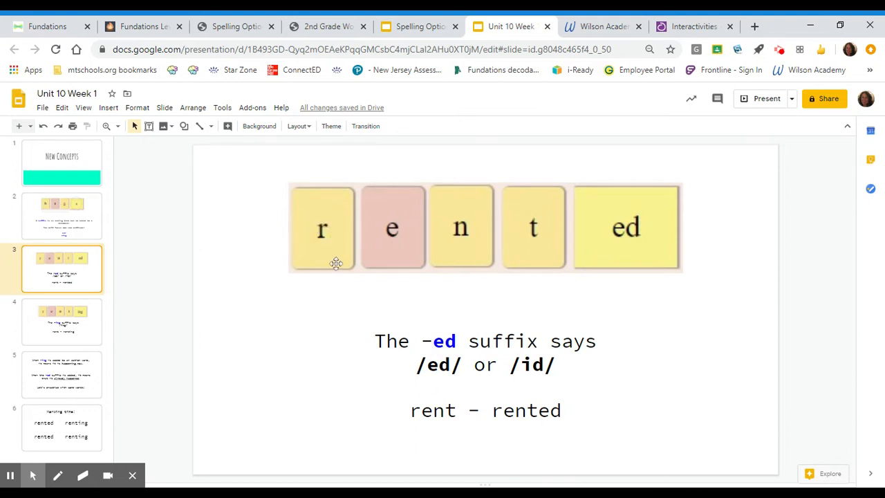
{"action": "mouse_move", "coordinate": [313, 260]}
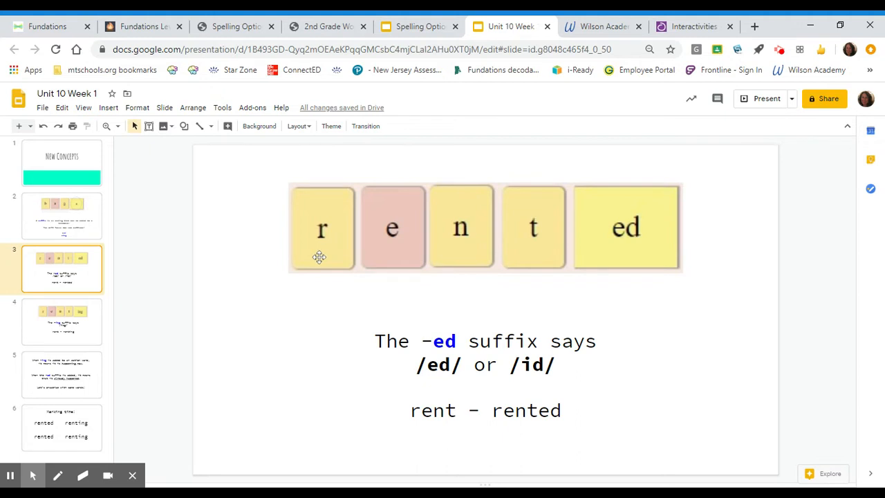
{"action": "mouse_move", "coordinate": [322, 255]}
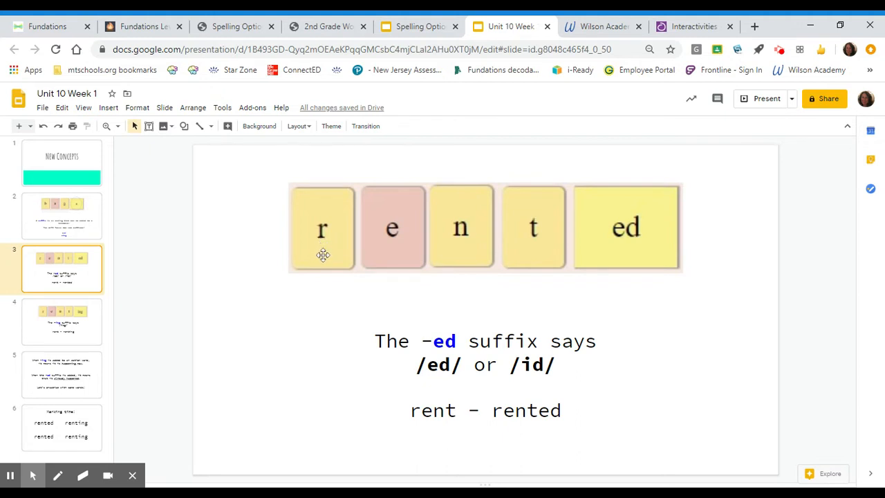
{"action": "mouse_move", "coordinate": [465, 255]}
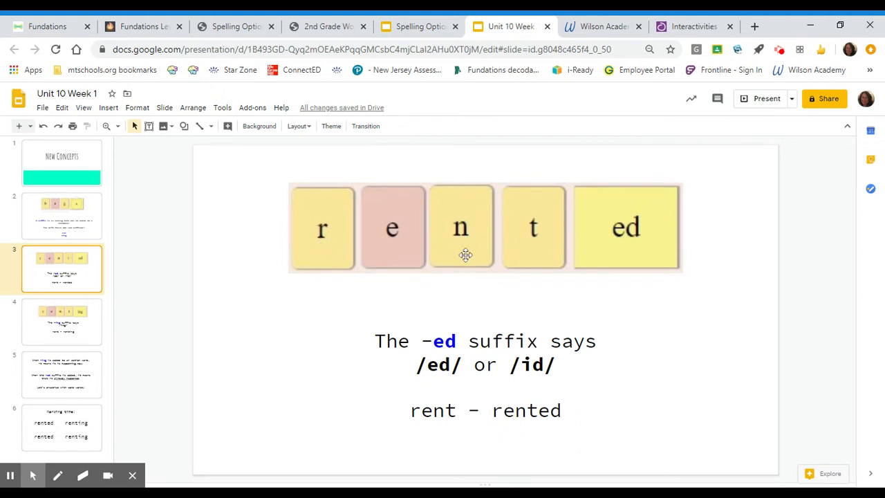
{"action": "mouse_move", "coordinate": [484, 268]}
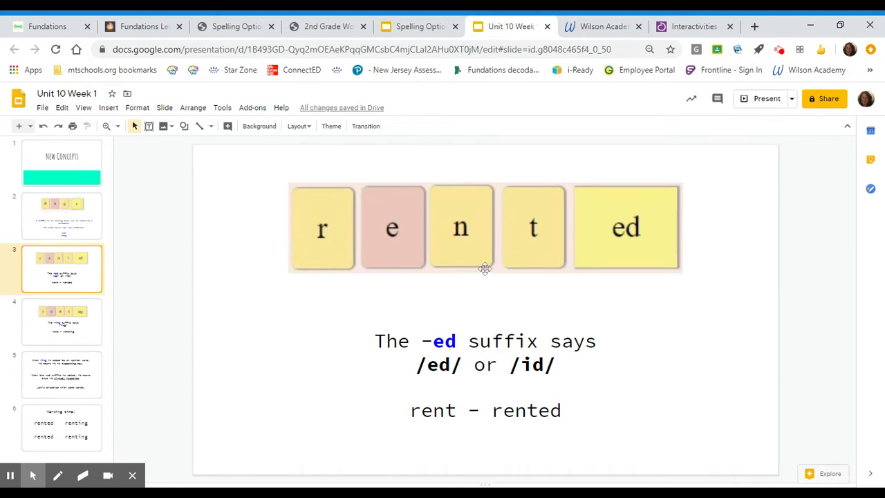
{"action": "mouse_move", "coordinate": [511, 266]}
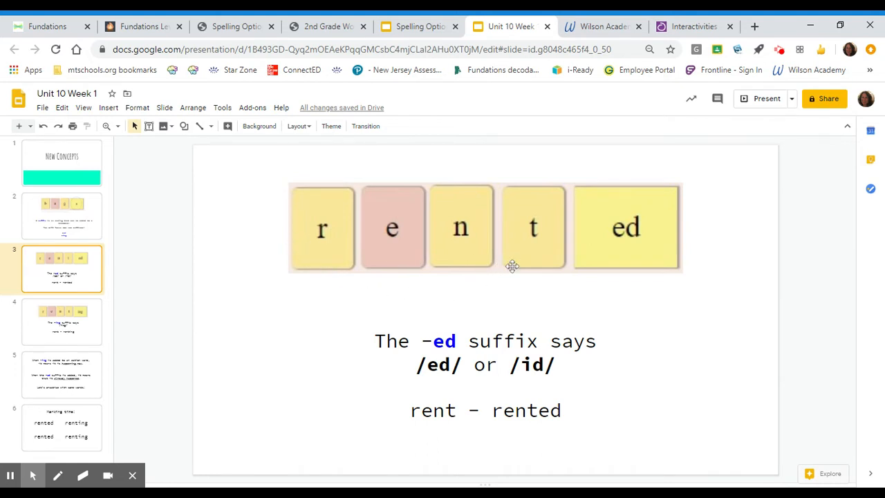
{"action": "mouse_move", "coordinate": [661, 259]}
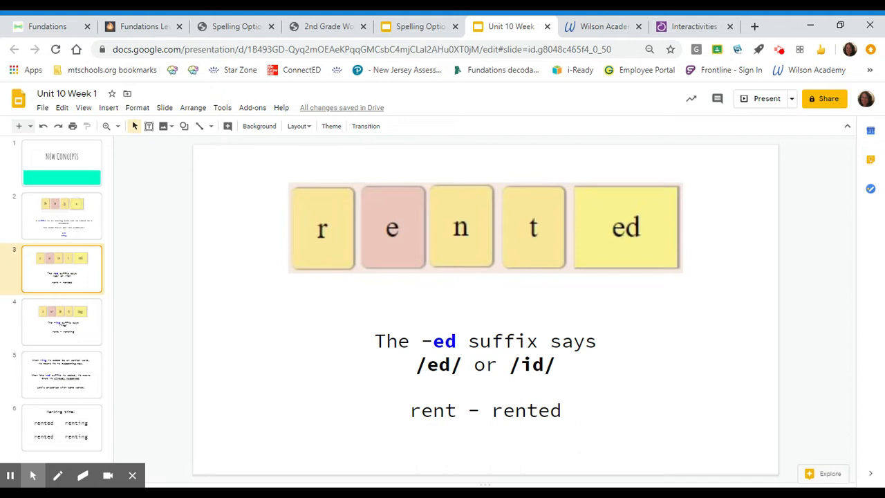
{"action": "mouse_move", "coordinate": [586, 268]}
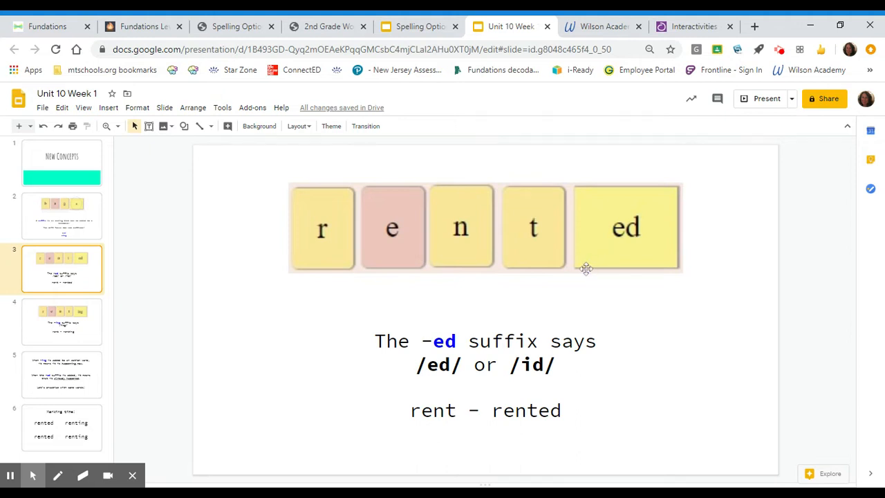
{"action": "mouse_move", "coordinate": [434, 284]}
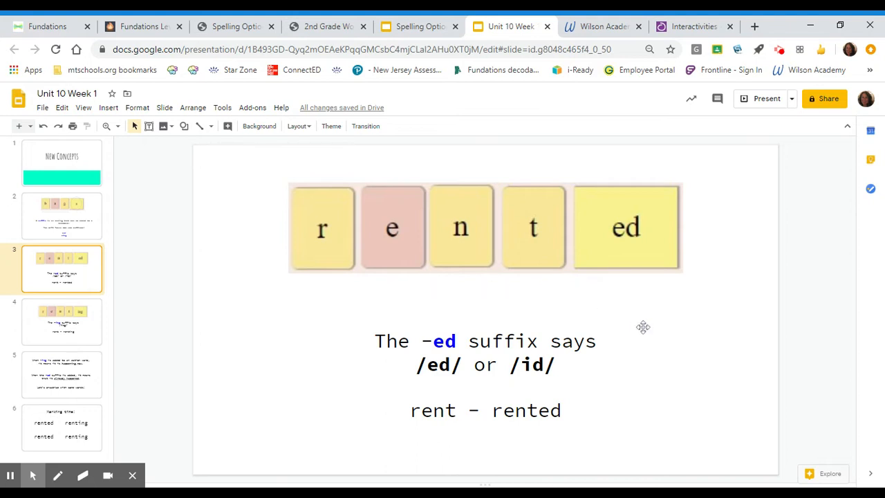
{"action": "mouse_move", "coordinate": [658, 334]}
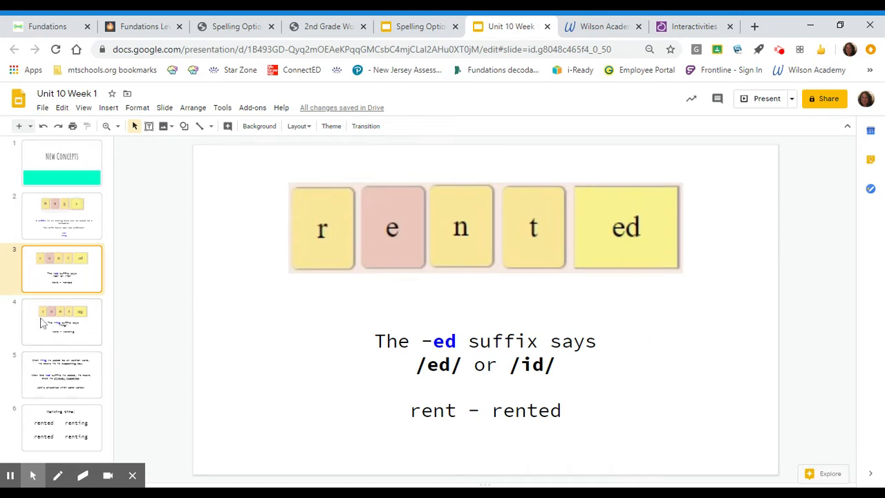
{"action": "left_click", "coordinate": [62, 321]}
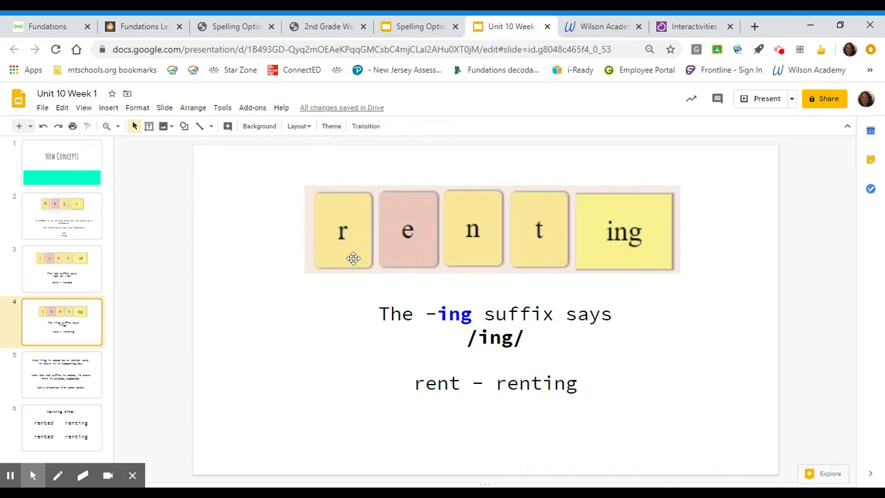
{"action": "mouse_move", "coordinate": [540, 244]}
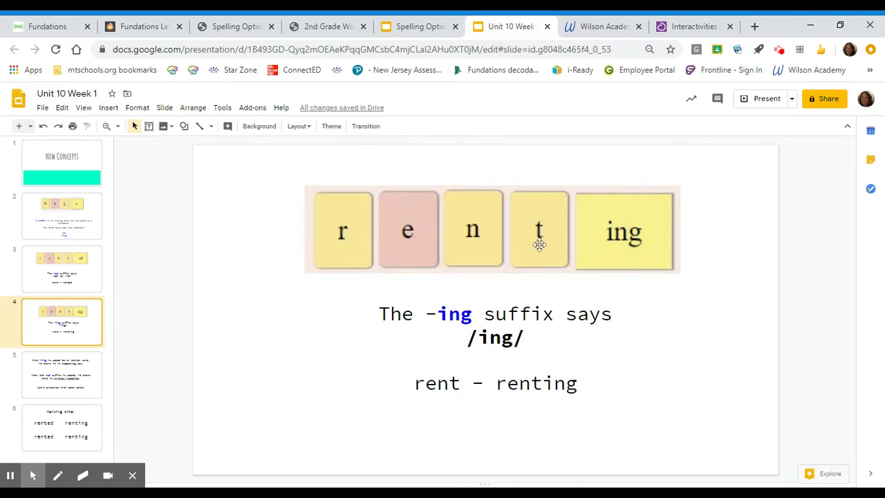
{"action": "mouse_move", "coordinate": [541, 255]}
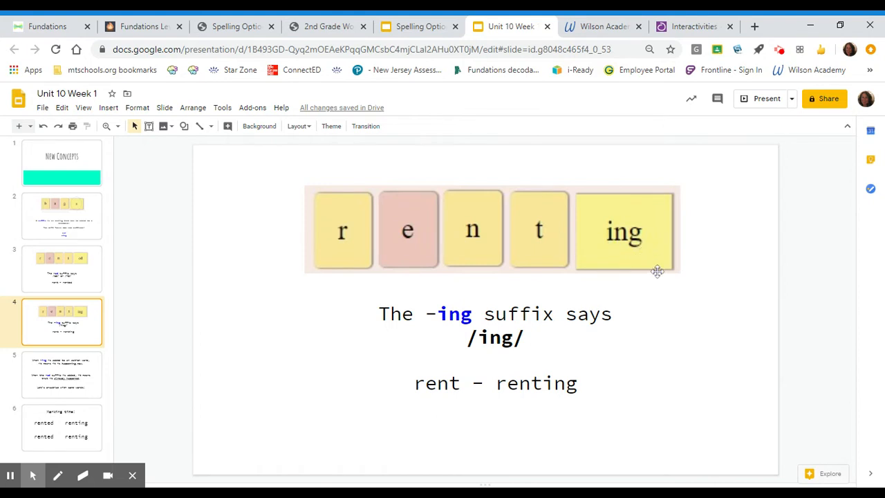
{"action": "mouse_move", "coordinate": [655, 267]}
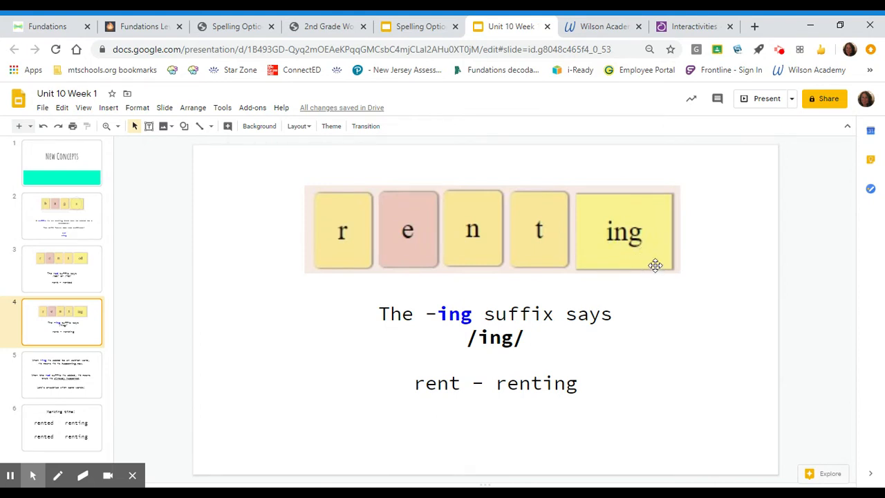
{"action": "mouse_move", "coordinate": [644, 269]}
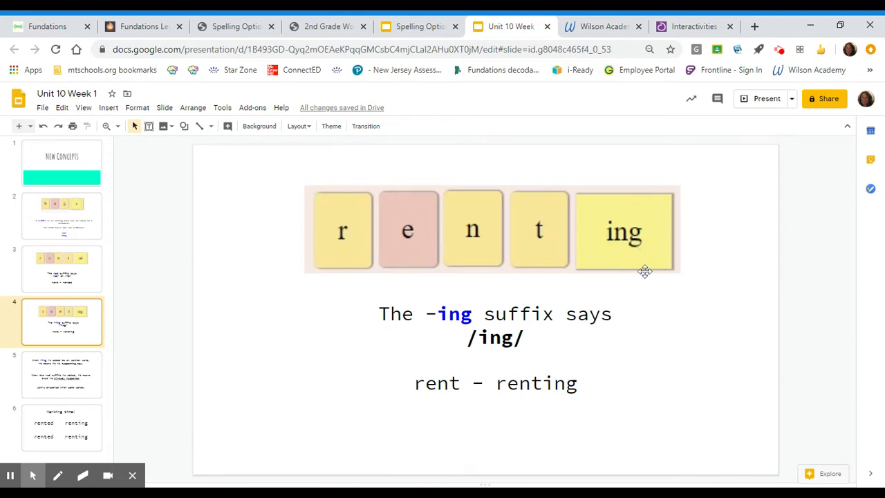
{"action": "mouse_move", "coordinate": [638, 268]}
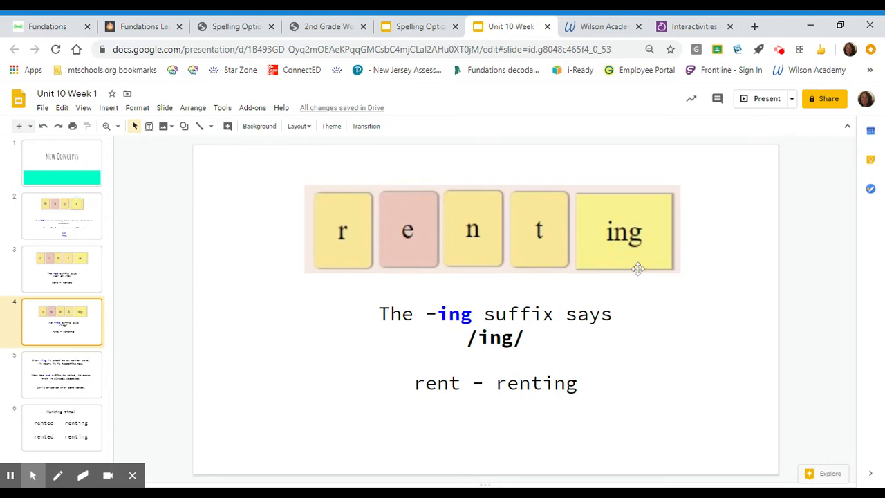
{"action": "mouse_move", "coordinate": [638, 269]}
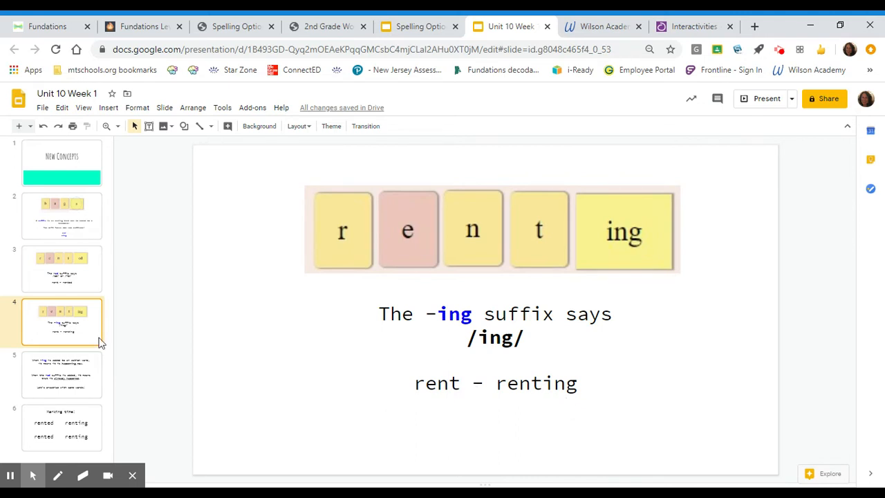
Step: Open slide 5, which explains the -ing and -ed meanings
{"action": "left_click", "coordinate": [61, 375]}
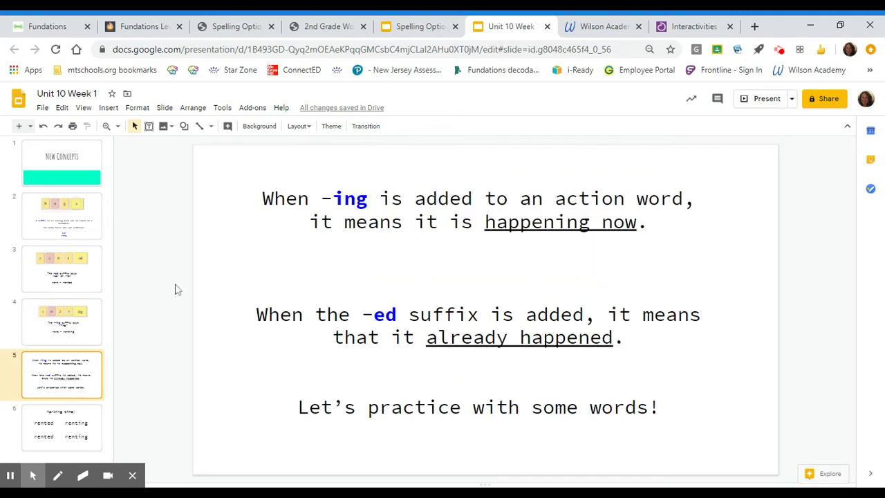
{"action": "mouse_move", "coordinate": [238, 274]}
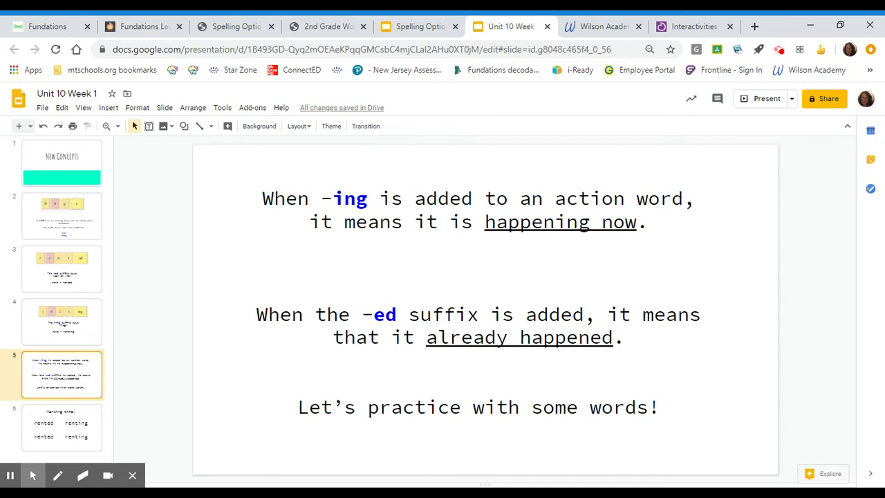
{"action": "mouse_move", "coordinate": [21, 448]}
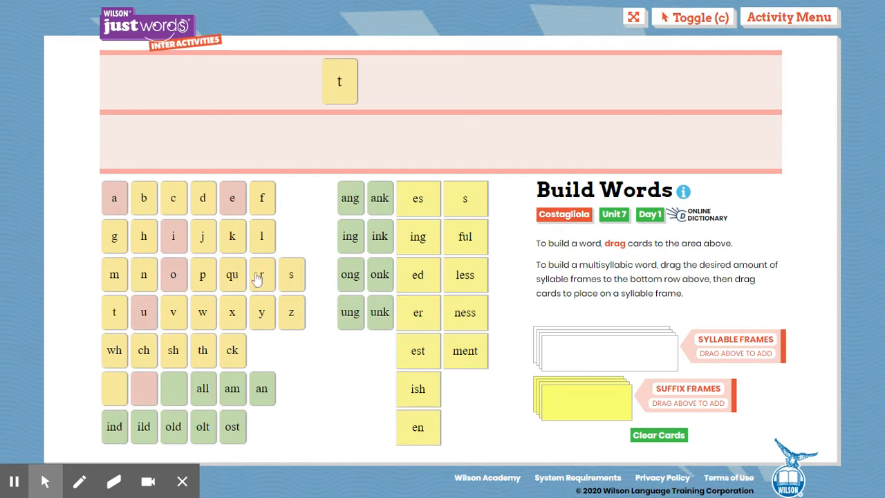
Step: Place the r, u, s and final t cards after the t to spell 'trust'
{"action": "left_click_drag", "start_coordinate": [261, 275], "coordinate": [378, 82]}
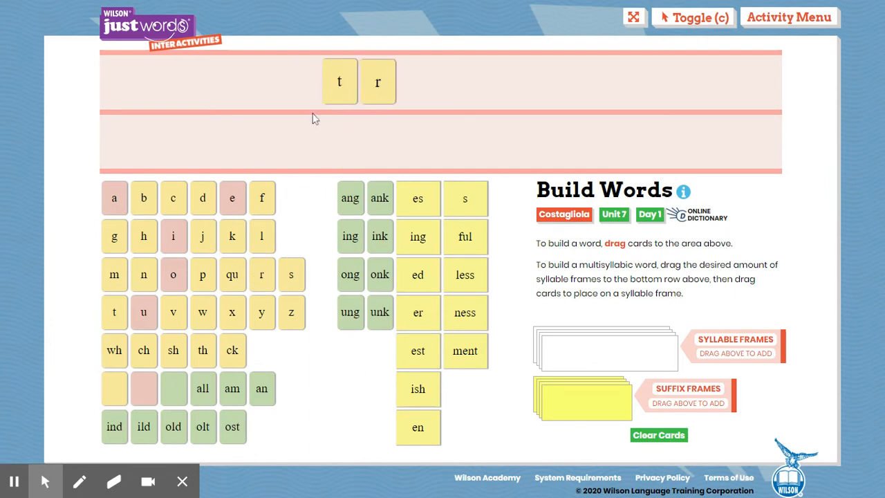
{"action": "left_click_drag", "start_coordinate": [143, 312], "coordinate": [414, 78]}
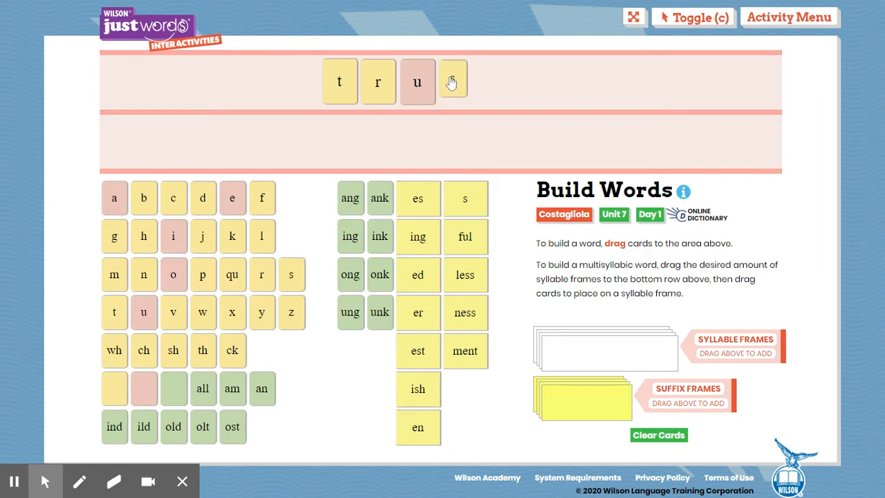
{"action": "left_click_drag", "start_coordinate": [452, 81], "coordinate": [468, 161]}
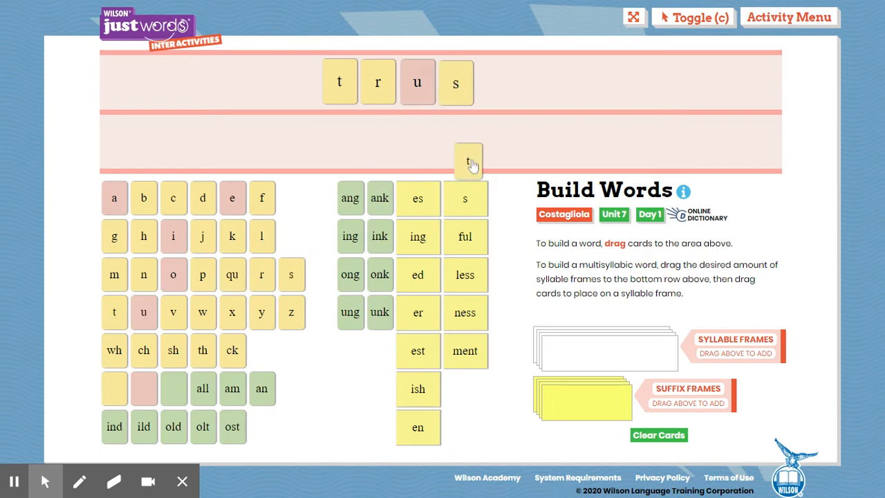
{"action": "left_click_drag", "start_coordinate": [468, 161], "coordinate": [494, 82]}
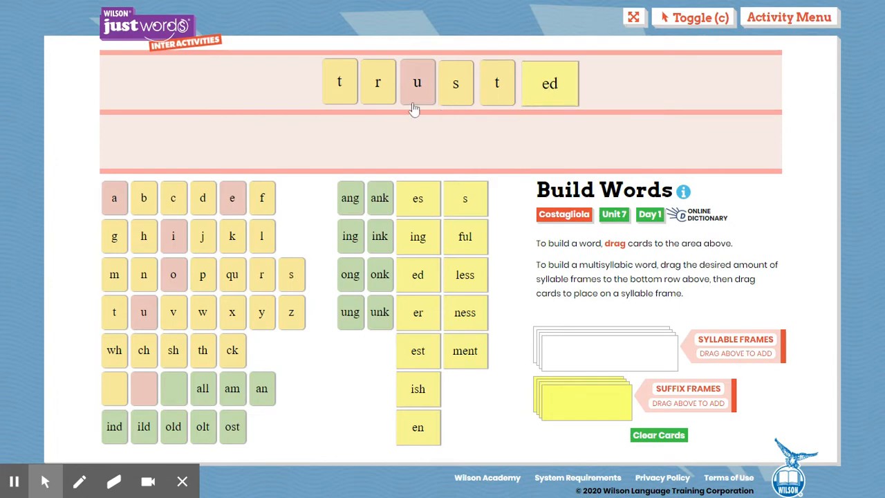
{"action": "mouse_move", "coordinate": [522, 116]}
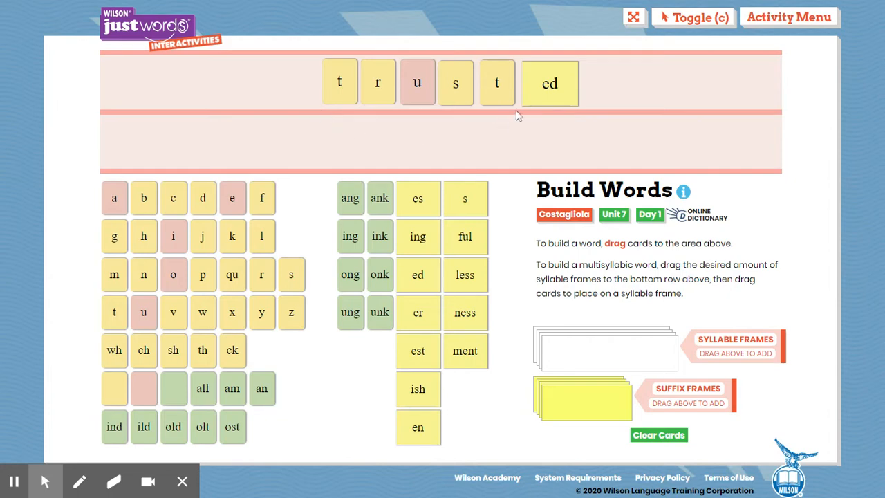
{"action": "mouse_move", "coordinate": [378, 104]}
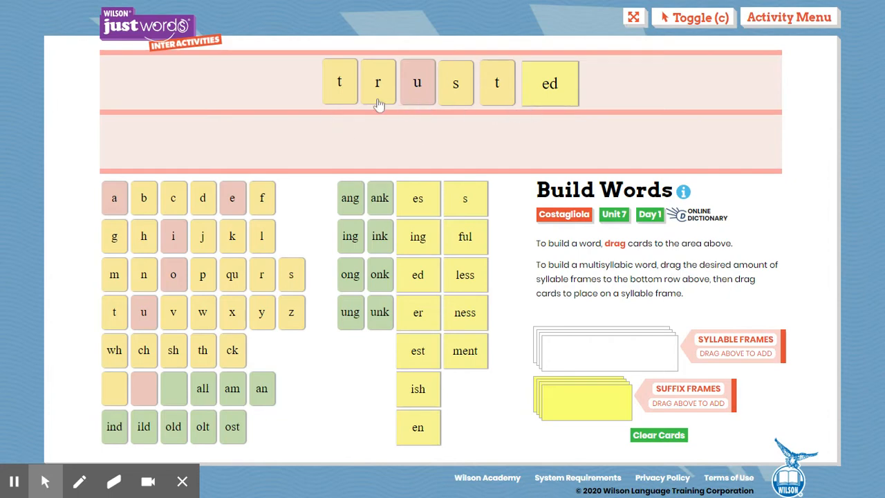
{"action": "mouse_move", "coordinate": [354, 110]}
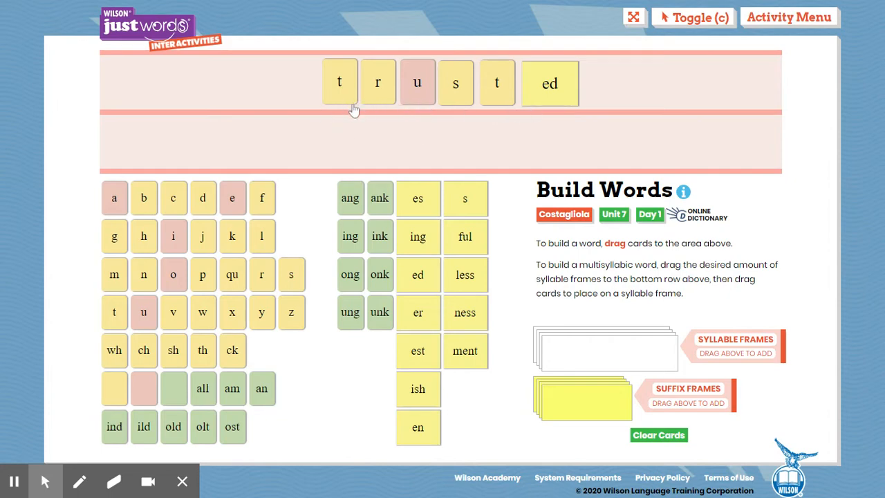
{"action": "mouse_move", "coordinate": [377, 97]}
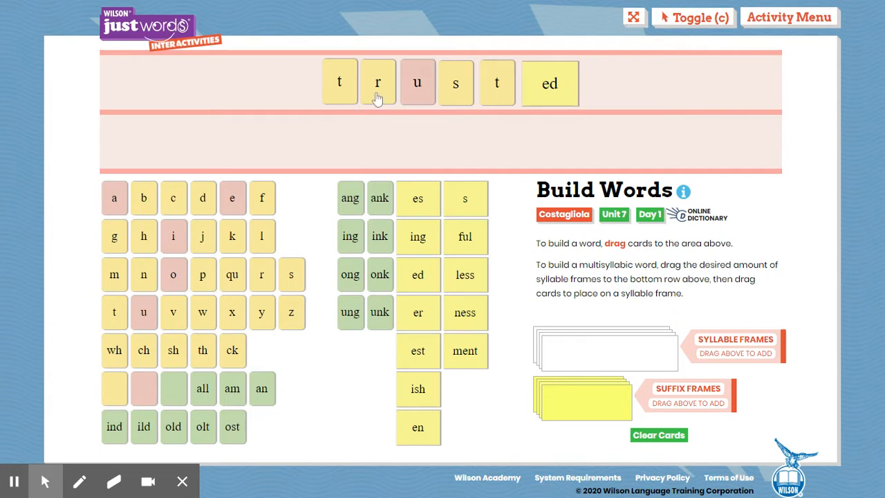
{"action": "mouse_move", "coordinate": [339, 81]}
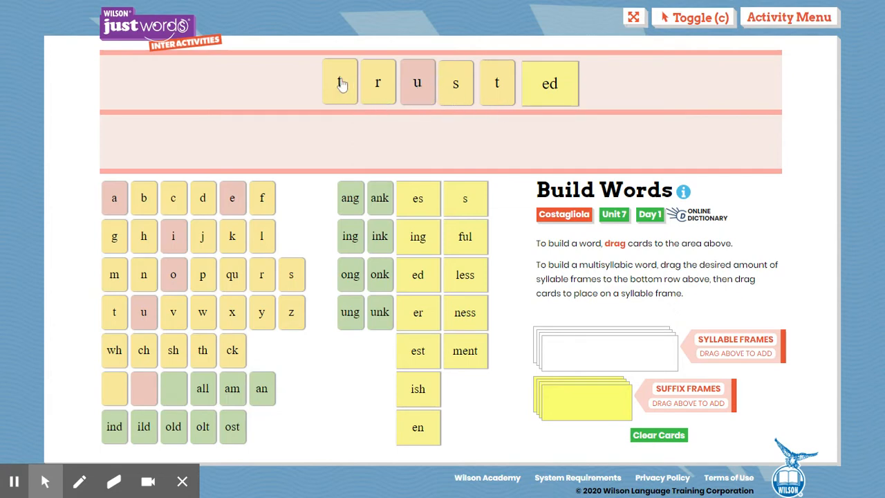
{"action": "mouse_move", "coordinate": [485, 102]}
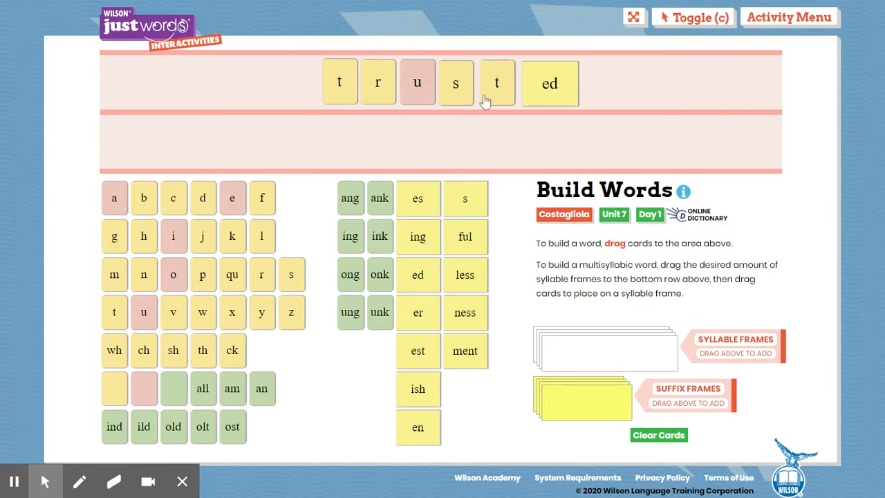
{"action": "mouse_move", "coordinate": [583, 112]}
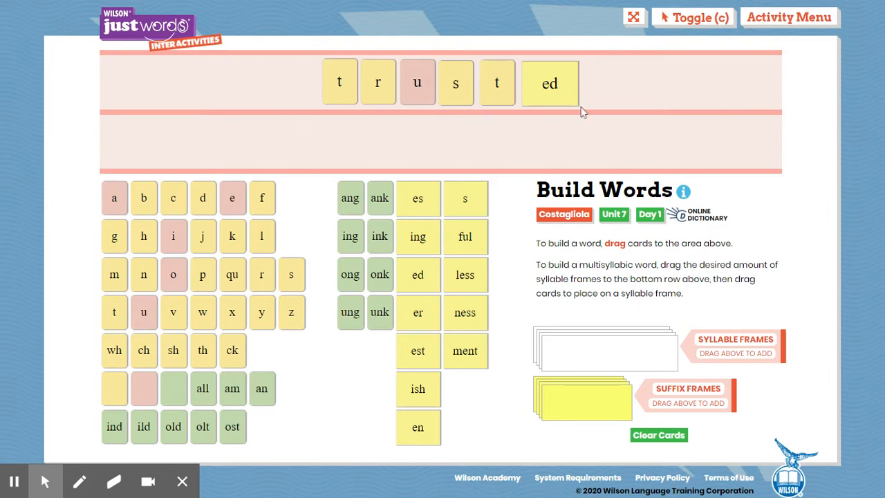
{"action": "mouse_move", "coordinate": [579, 117]}
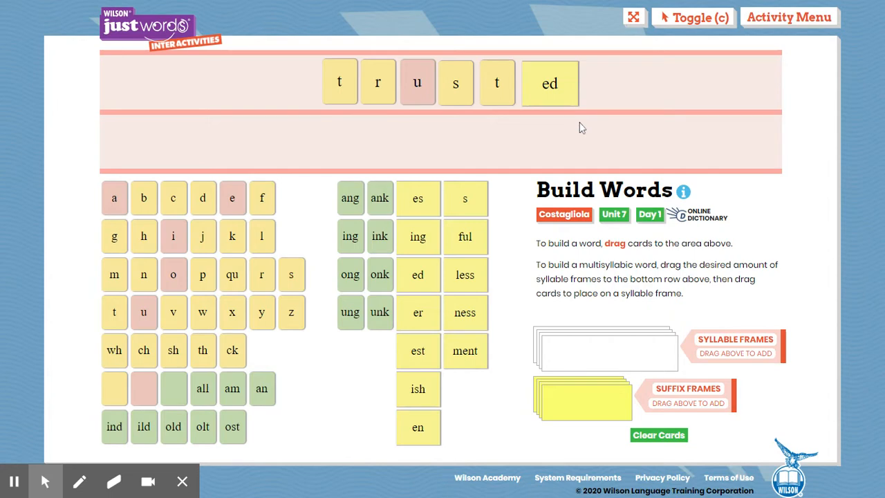
{"action": "mouse_move", "coordinate": [339, 81]}
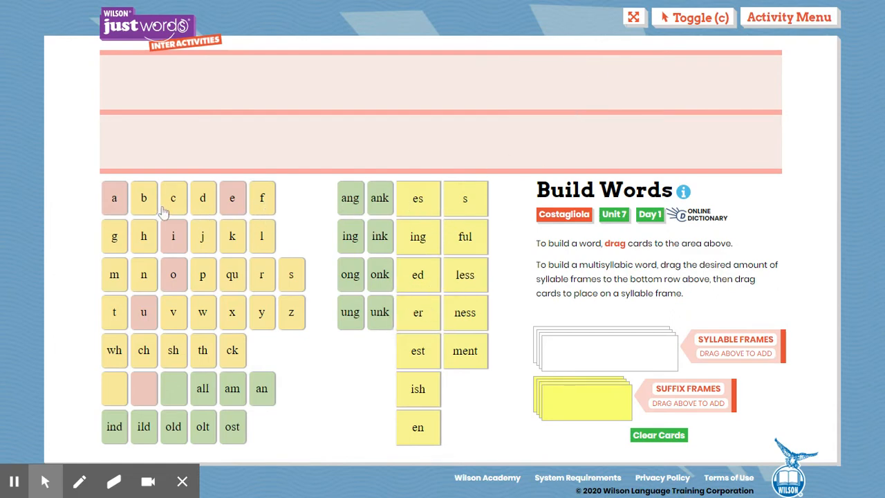
Step: Lay out the c, a and f cards for 'crafted', then clear the remaining cards
{"action": "left_click_drag", "start_coordinate": [173, 198], "coordinate": [336, 82]}
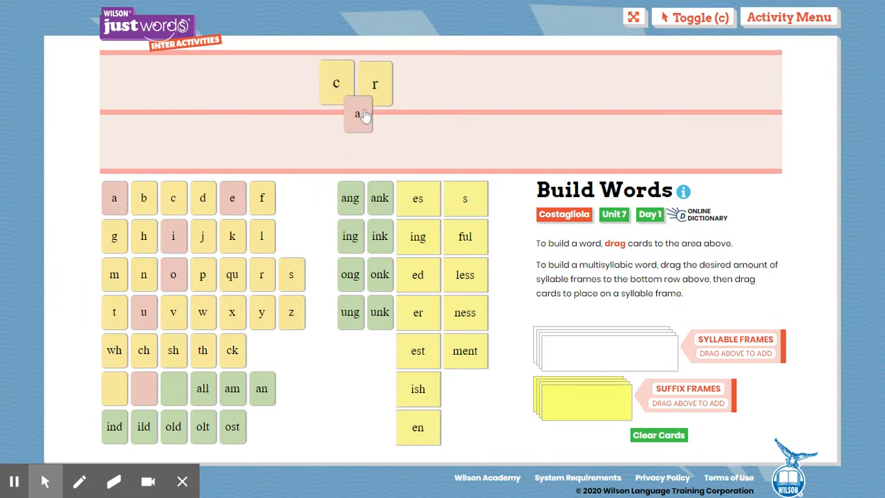
{"action": "left_click_drag", "start_coordinate": [358, 115], "coordinate": [413, 83]}
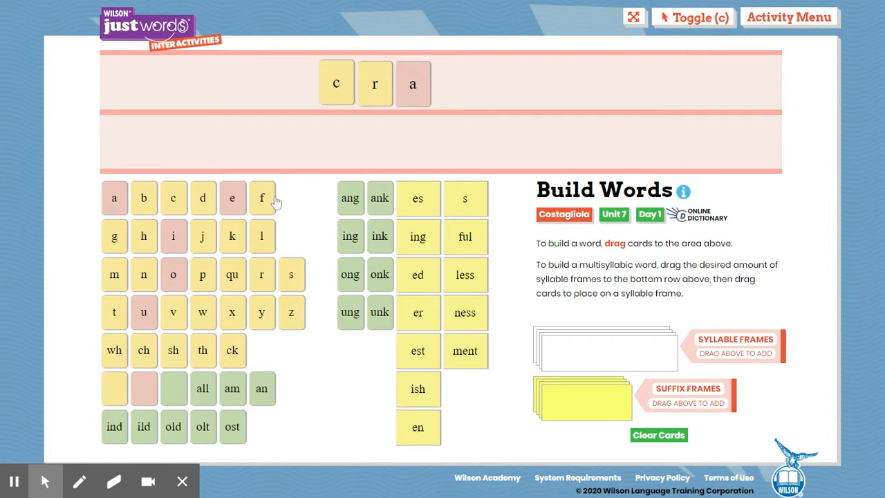
{"action": "left_click_drag", "start_coordinate": [261, 199], "coordinate": [453, 83]}
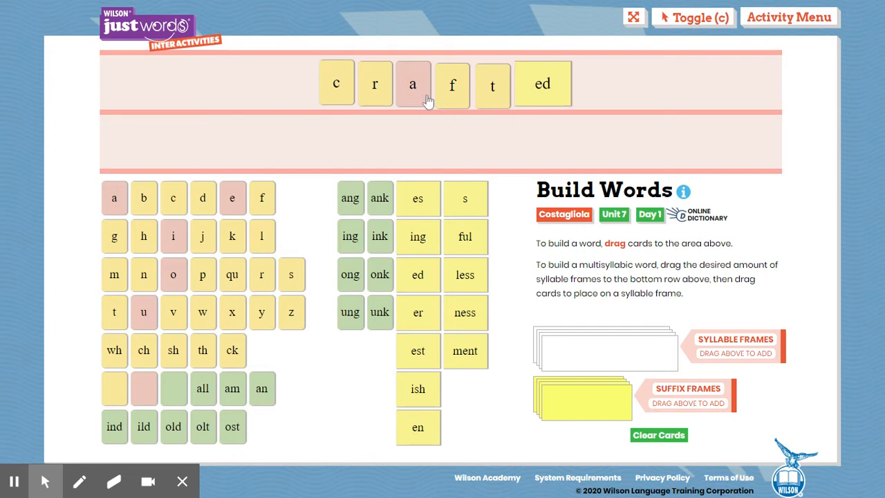
{"action": "mouse_move", "coordinate": [486, 103]}
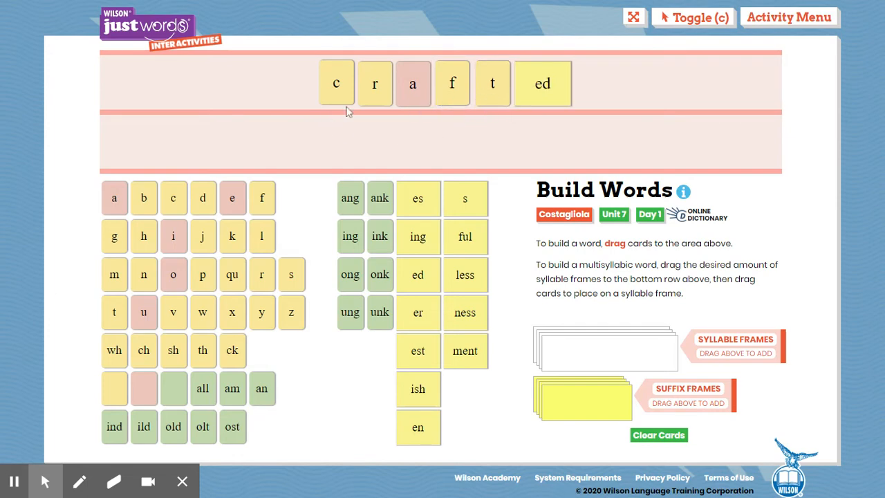
{"action": "mouse_move", "coordinate": [412, 84]}
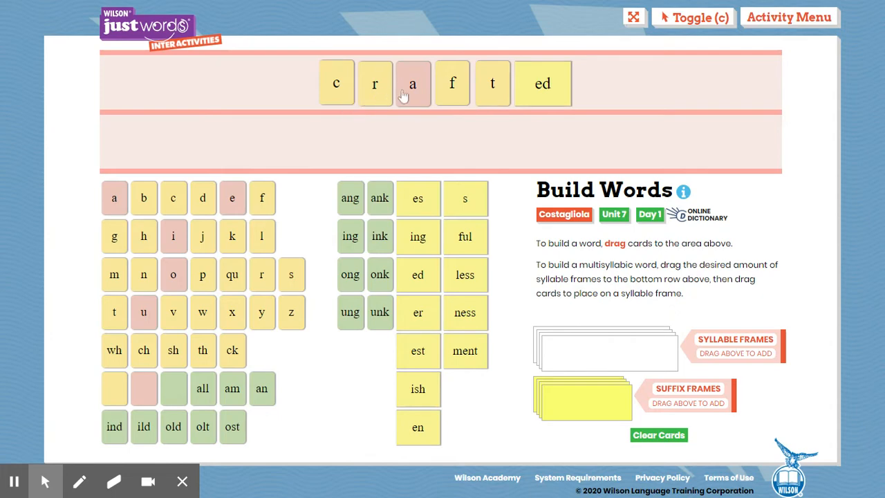
{"action": "mouse_move", "coordinate": [370, 102]}
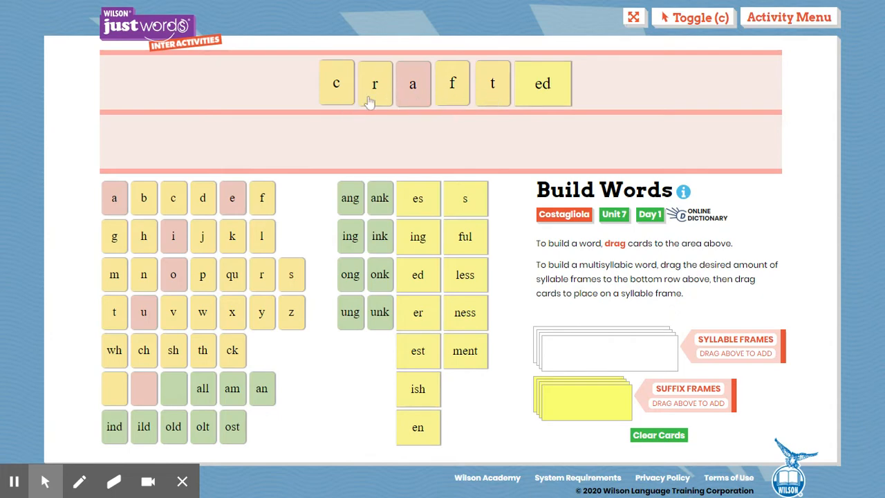
{"action": "mouse_move", "coordinate": [273, 95]}
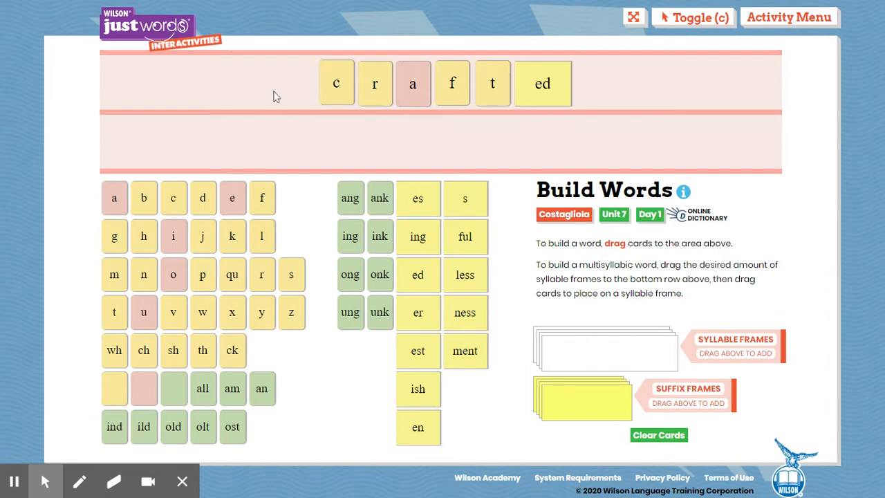
{"action": "mouse_move", "coordinate": [591, 122]}
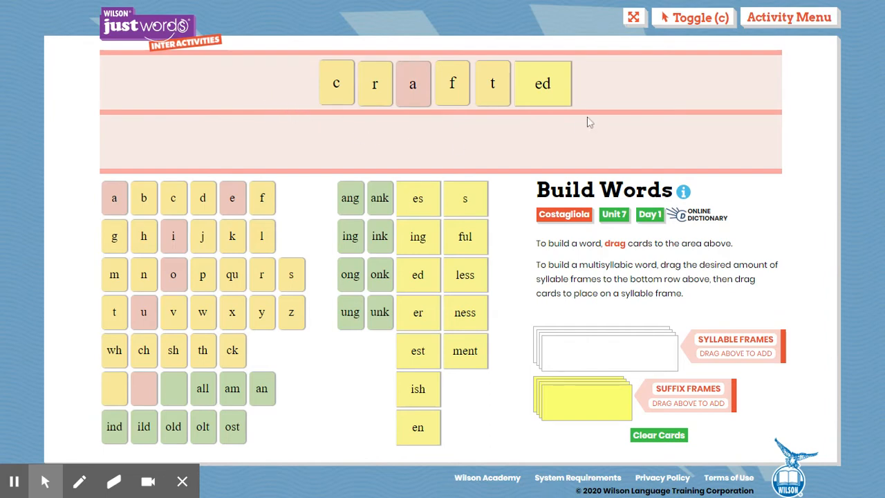
{"action": "mouse_move", "coordinate": [541, 123]}
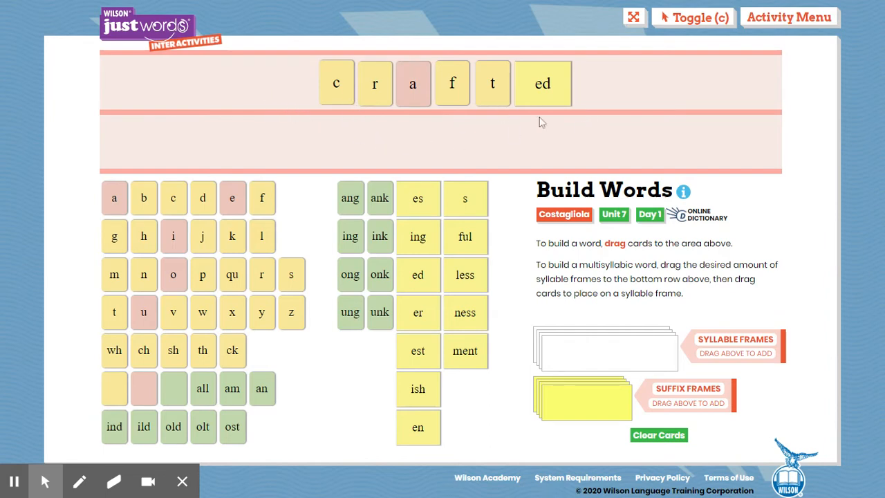
{"action": "mouse_move", "coordinate": [574, 94]}
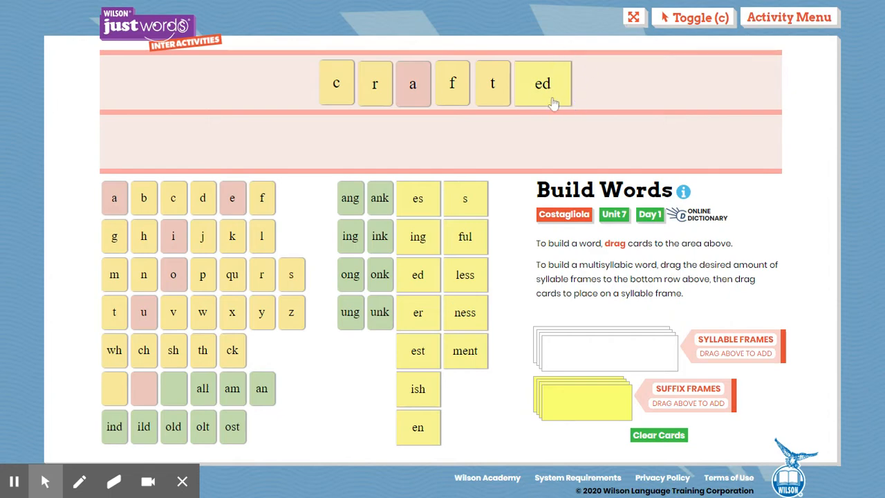
{"action": "mouse_move", "coordinate": [545, 106]}
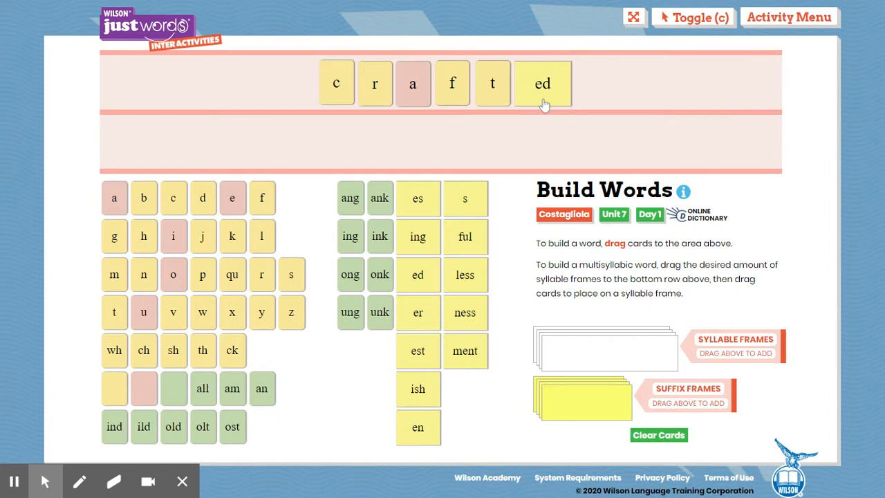
{"action": "mouse_move", "coordinate": [579, 97]}
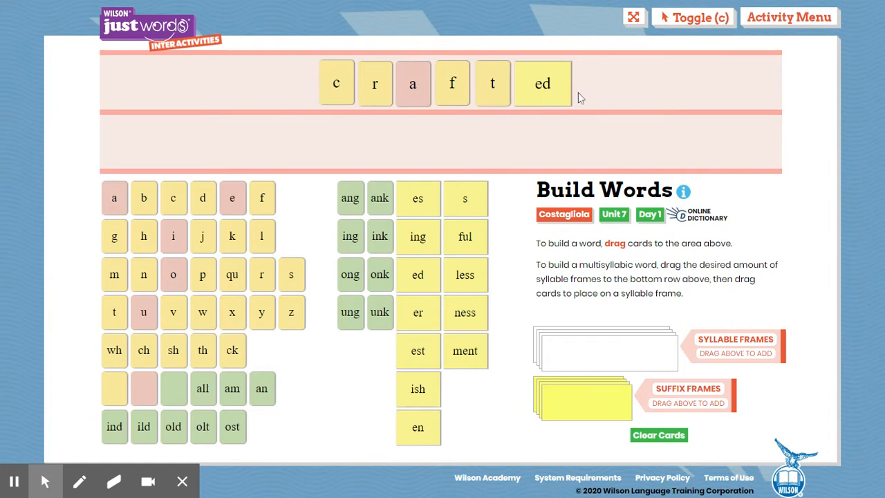
{"action": "mouse_move", "coordinate": [432, 106]}
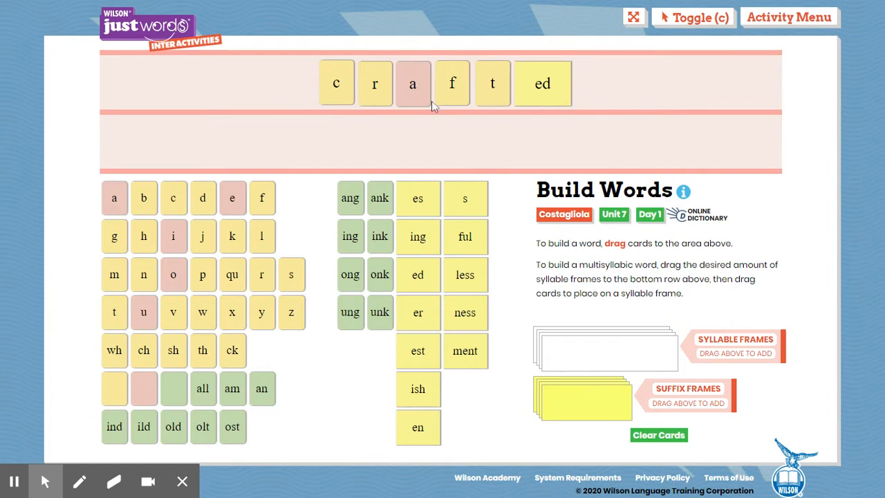
{"action": "mouse_move", "coordinate": [332, 109]}
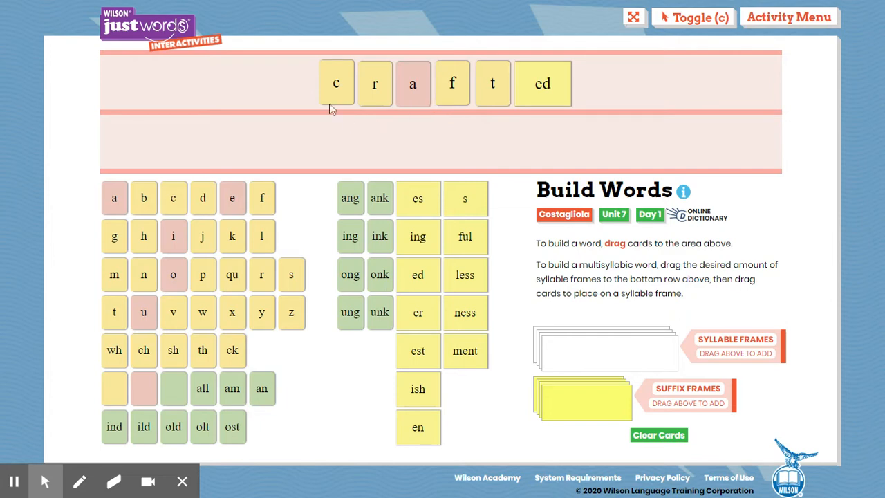
{"action": "mouse_move", "coordinate": [332, 97]}
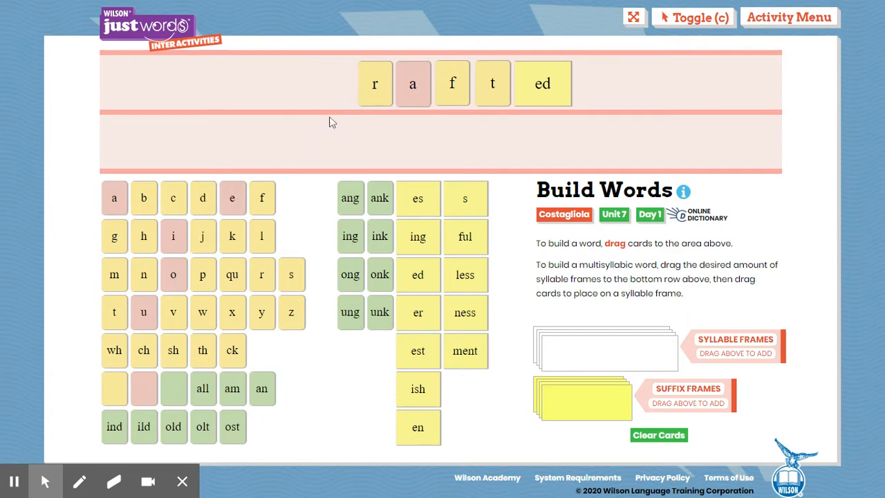
{"action": "left_click", "coordinate": [375, 83]}
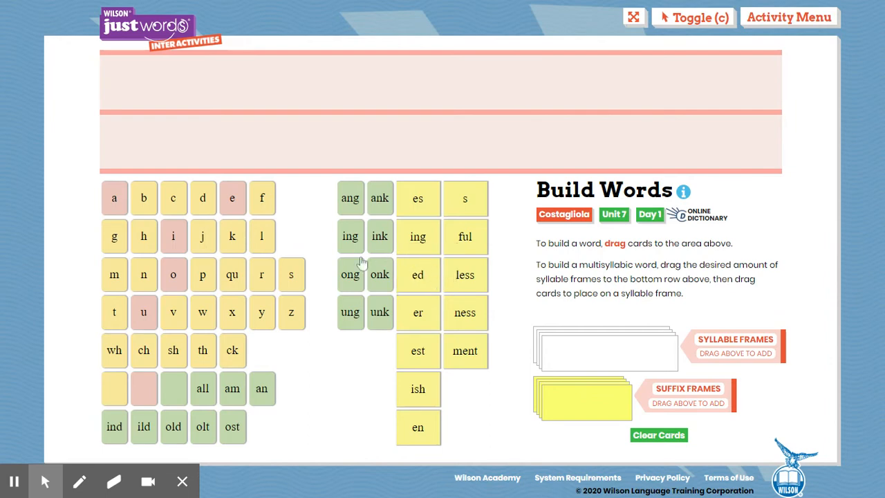
Step: Spell 'drift' with the d, r, i, f and t cards, then drag a card back off the row
{"action": "left_click_drag", "start_coordinate": [202, 197], "coordinate": [330, 83]}
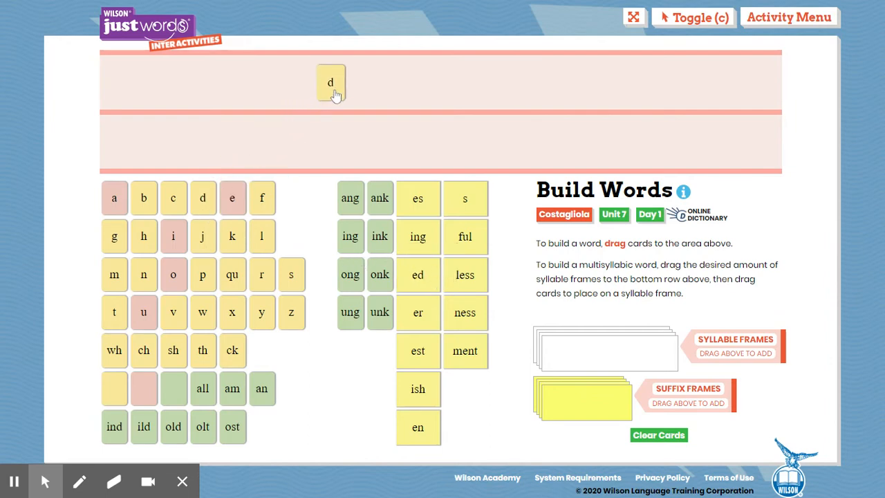
{"action": "left_click_drag", "start_coordinate": [261, 275], "coordinate": [339, 142]}
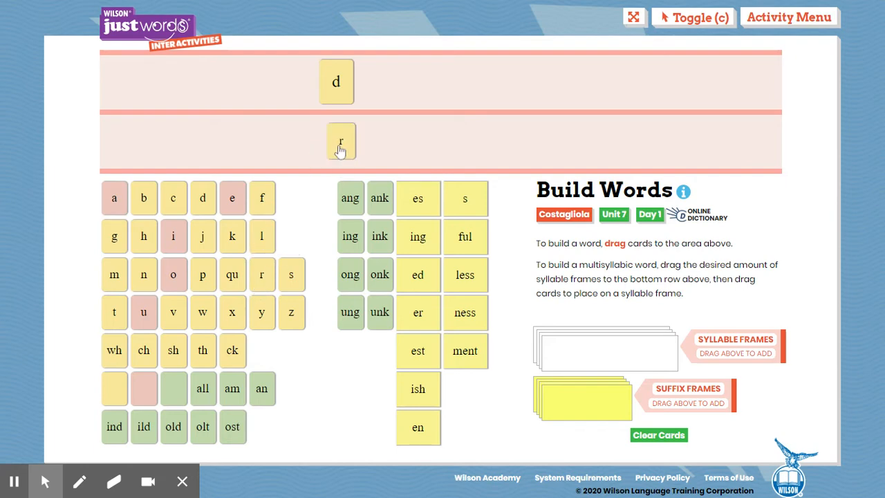
{"action": "left_click_drag", "start_coordinate": [340, 141], "coordinate": [376, 81]}
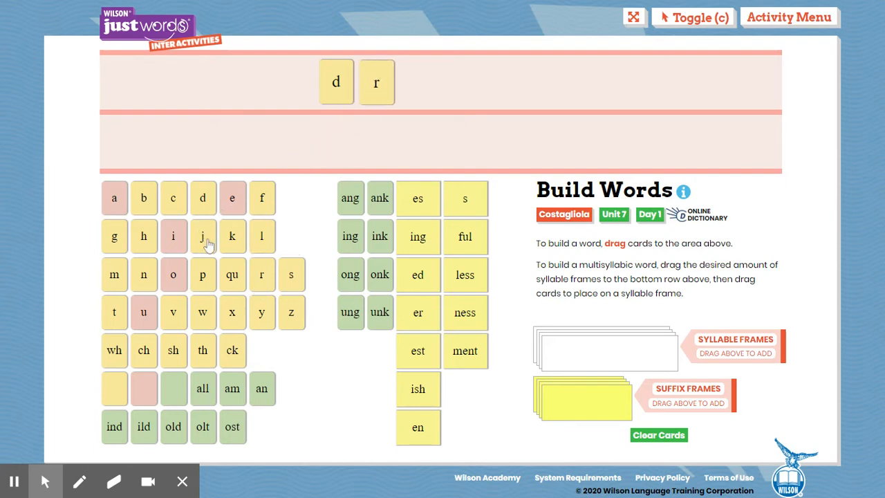
{"action": "left_click_drag", "start_coordinate": [173, 236], "coordinate": [413, 82]}
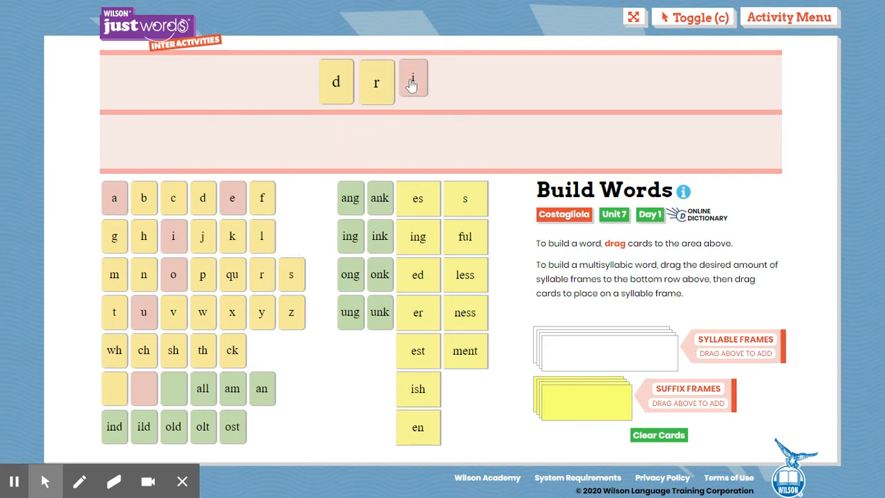
{"action": "left_click_drag", "start_coordinate": [262, 197], "coordinate": [454, 82]}
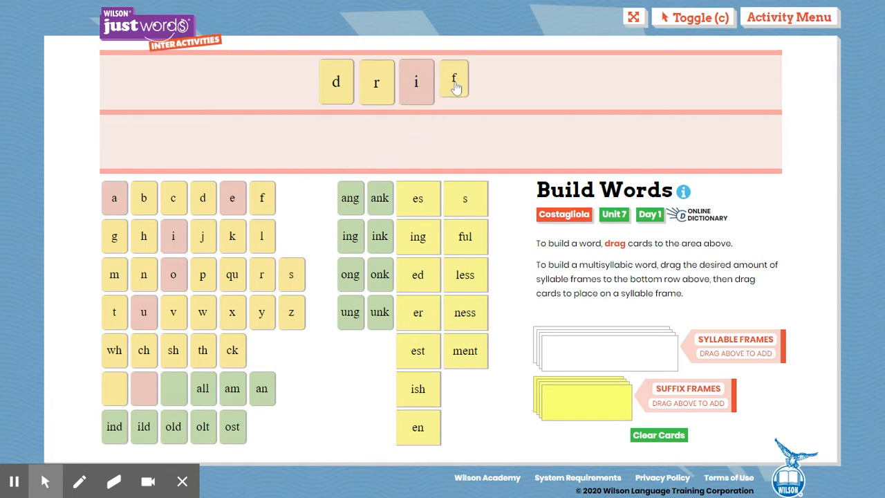
{"action": "left_click_drag", "start_coordinate": [114, 312], "coordinate": [510, 70]}
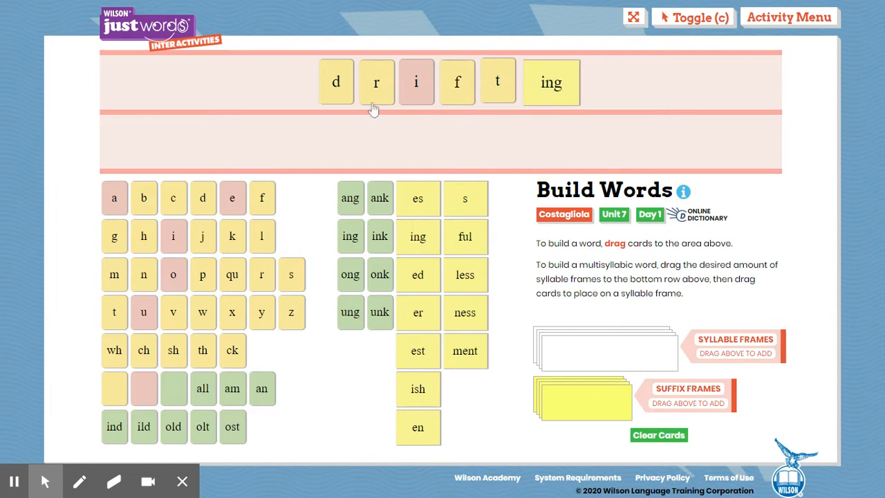
{"action": "mouse_move", "coordinate": [345, 102]}
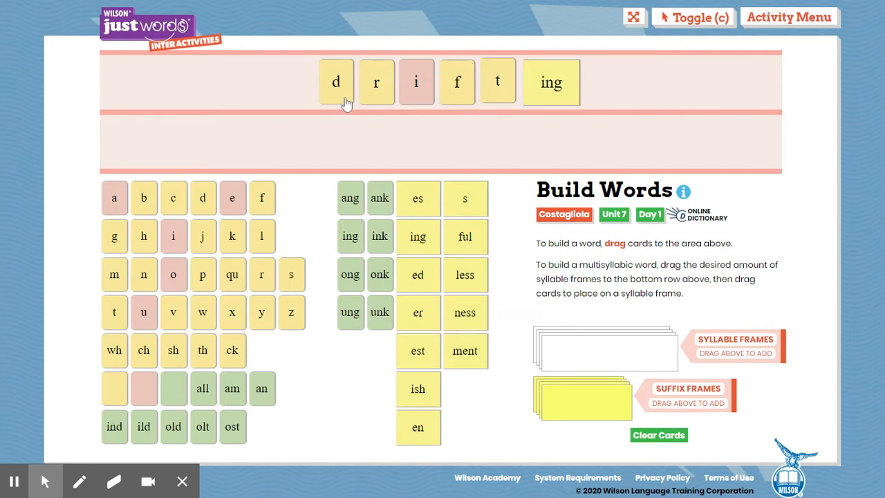
{"action": "mouse_move", "coordinate": [497, 90]}
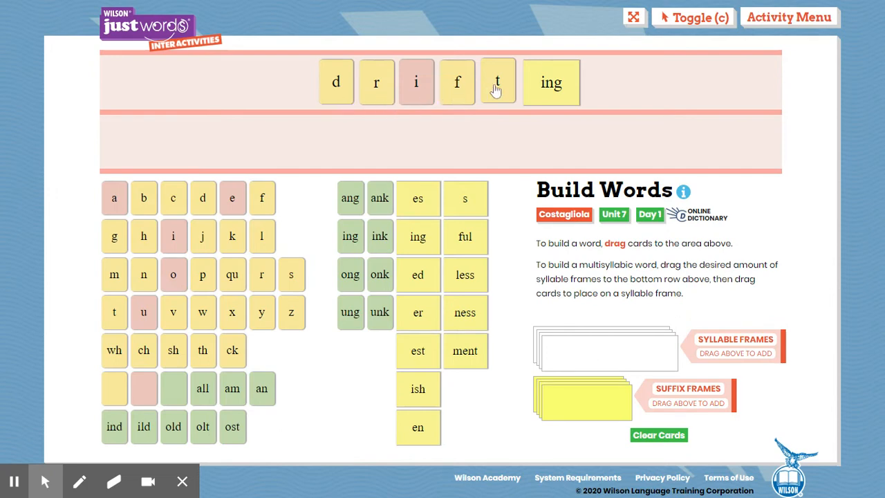
{"action": "mouse_move", "coordinate": [442, 128]}
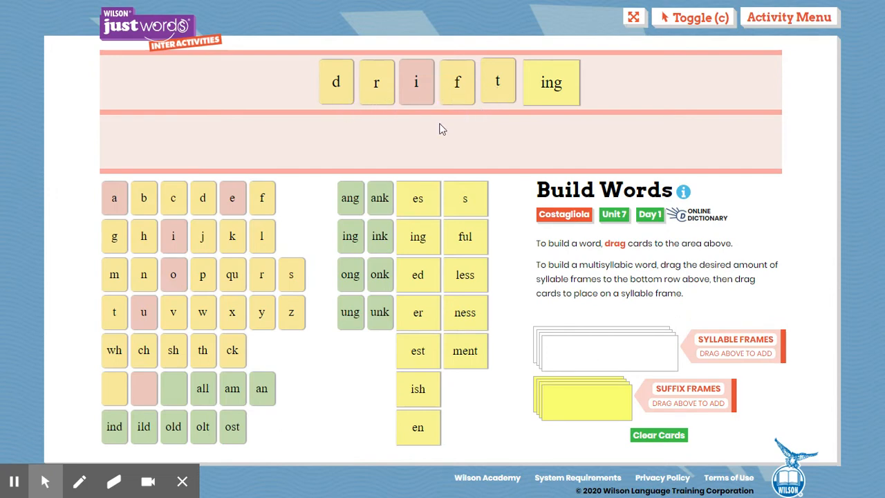
{"action": "mouse_move", "coordinate": [594, 110]}
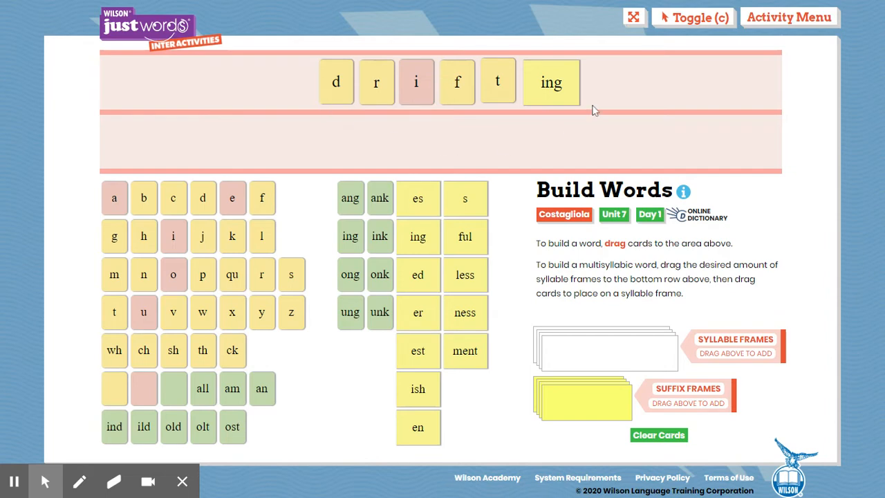
{"action": "mouse_move", "coordinate": [365, 111]}
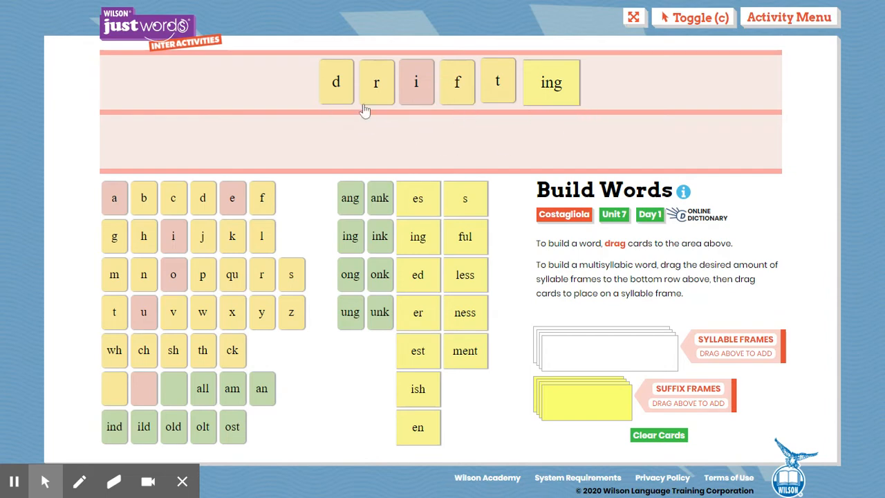
{"action": "mouse_move", "coordinate": [541, 109]}
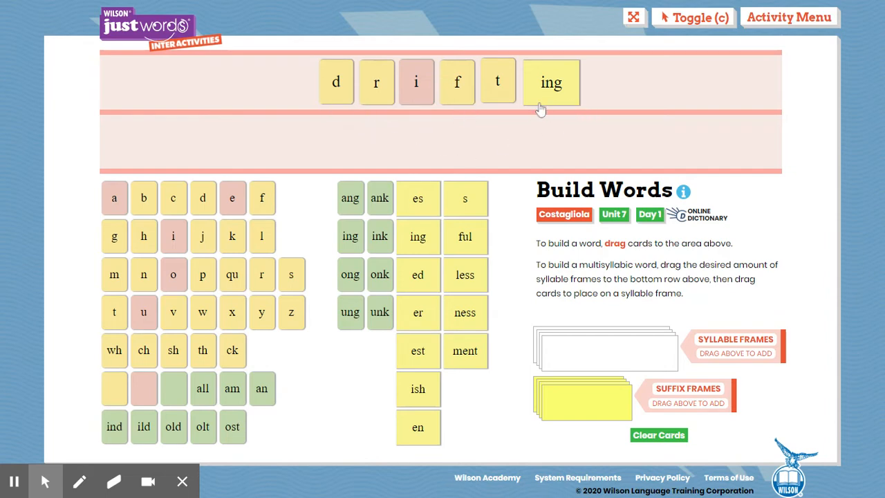
{"action": "mouse_move", "coordinate": [387, 113]}
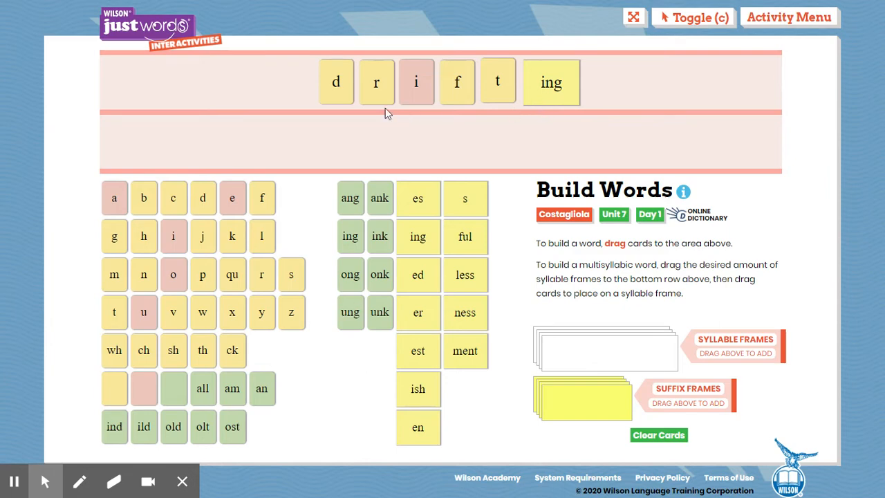
{"action": "left_click_drag", "start_coordinate": [376, 82], "coordinate": [311, 159]}
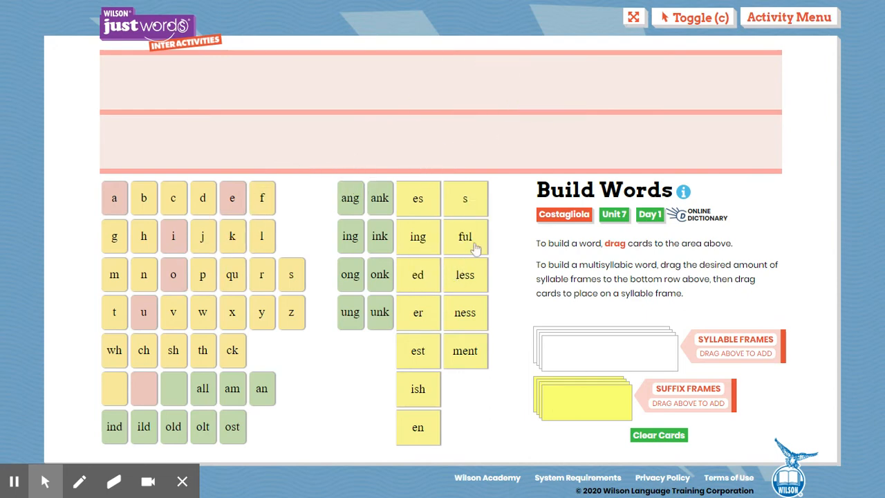
{"action": "mouse_move", "coordinate": [461, 228]}
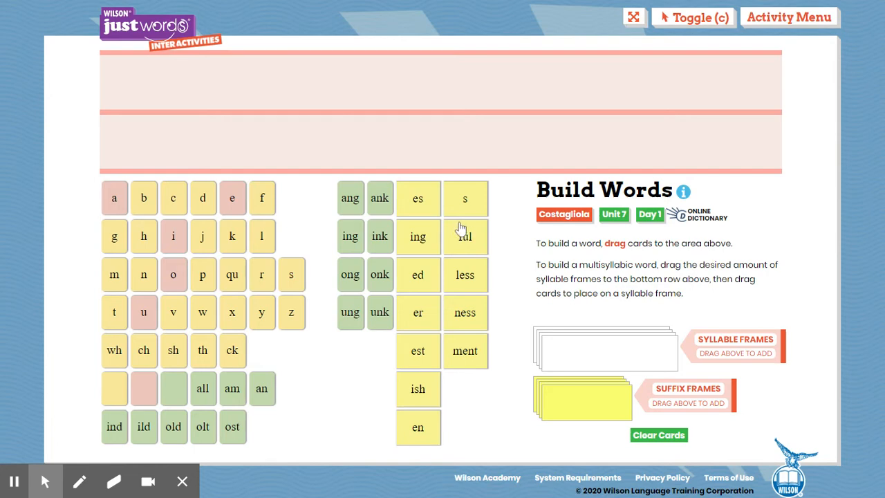
{"action": "mouse_move", "coordinate": [380, 225]}
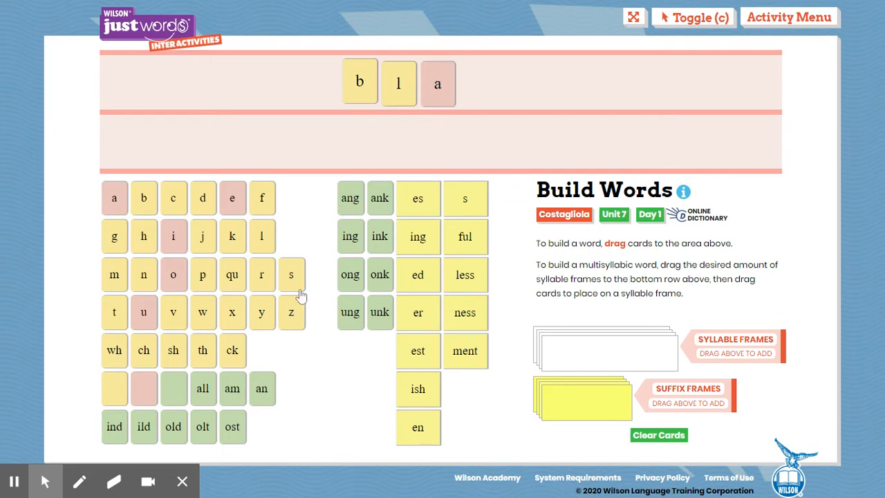
Step: Add the s card after 'bla' toward spelling 'blasted'
{"action": "left_click_drag", "start_coordinate": [291, 275], "coordinate": [477, 83]}
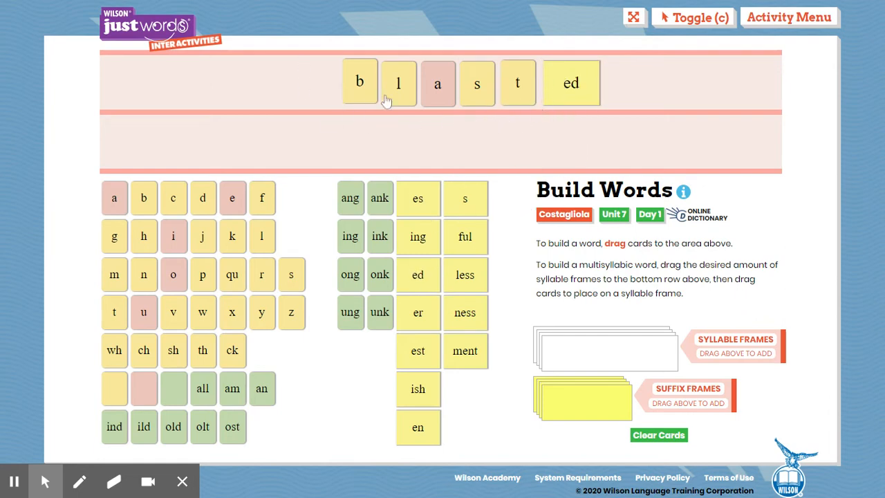
{"action": "mouse_move", "coordinate": [517, 97]}
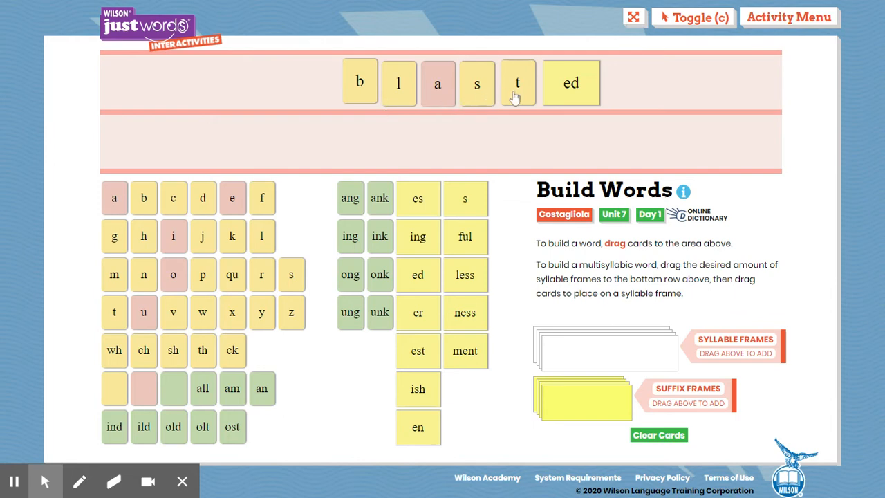
{"action": "mouse_move", "coordinate": [336, 95]}
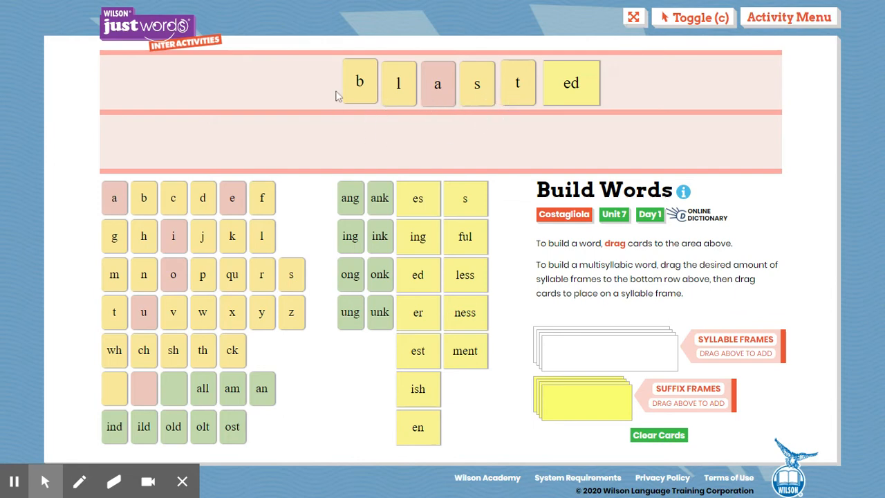
{"action": "mouse_move", "coordinate": [589, 99]}
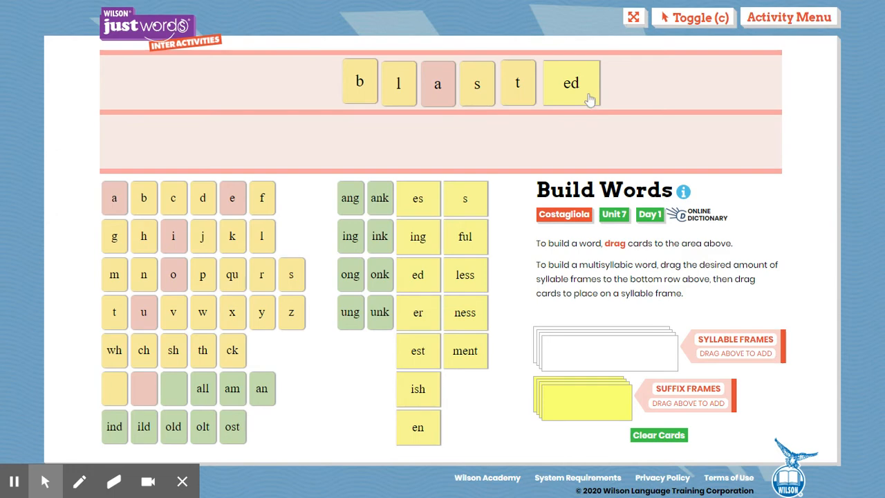
{"action": "mouse_move", "coordinate": [312, 91]}
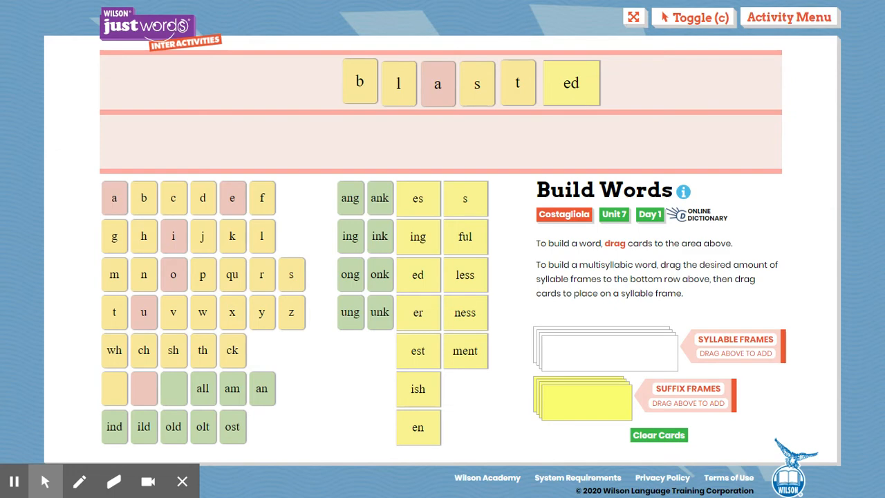
{"action": "mouse_move", "coordinate": [14, 480]}
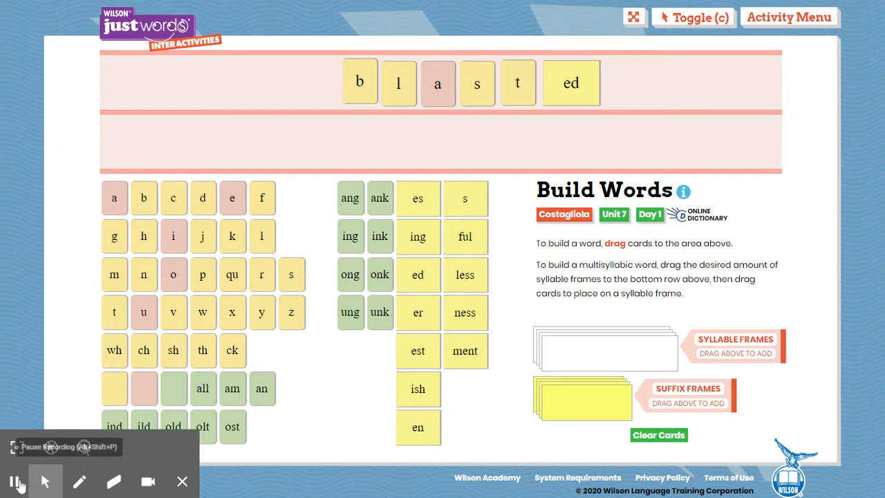
Step: Go to the Marking time slide and select the blue pen
{"action": "left_click", "coordinate": [510, 27]}
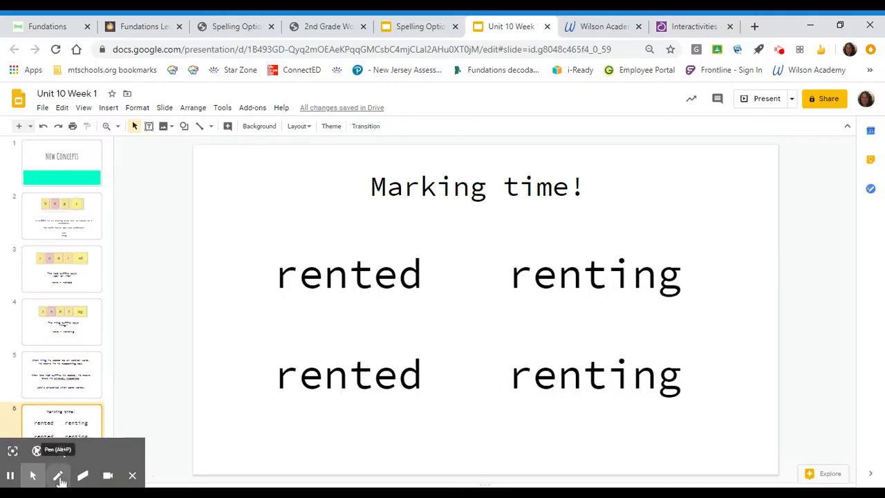
{"action": "left_click", "coordinate": [59, 475]}
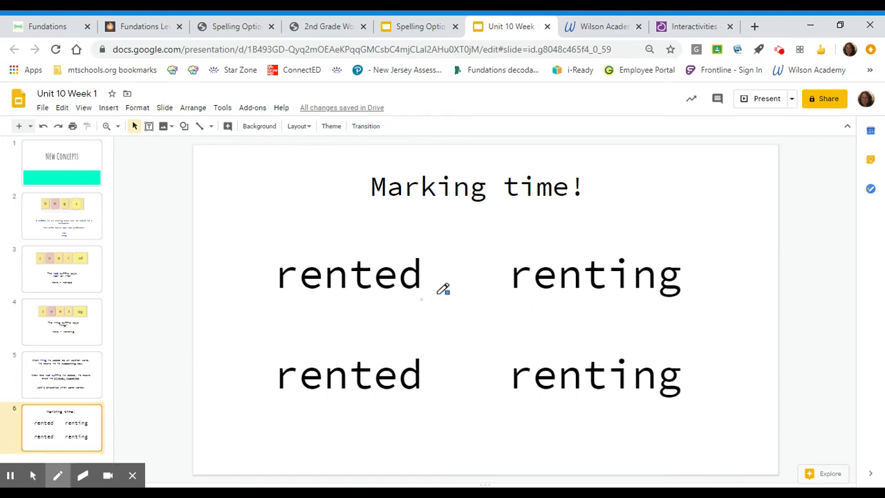
{"action": "left_click", "coordinate": [58, 475]}
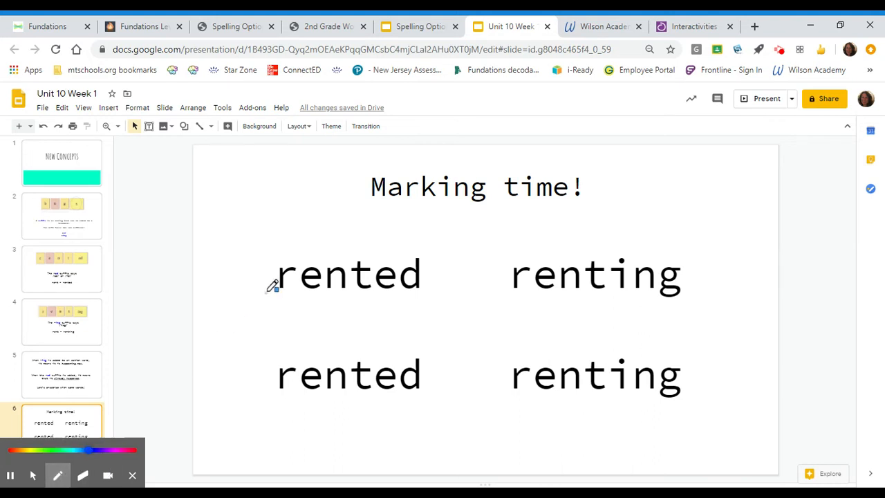
{"action": "left_click", "coordinate": [83, 475]}
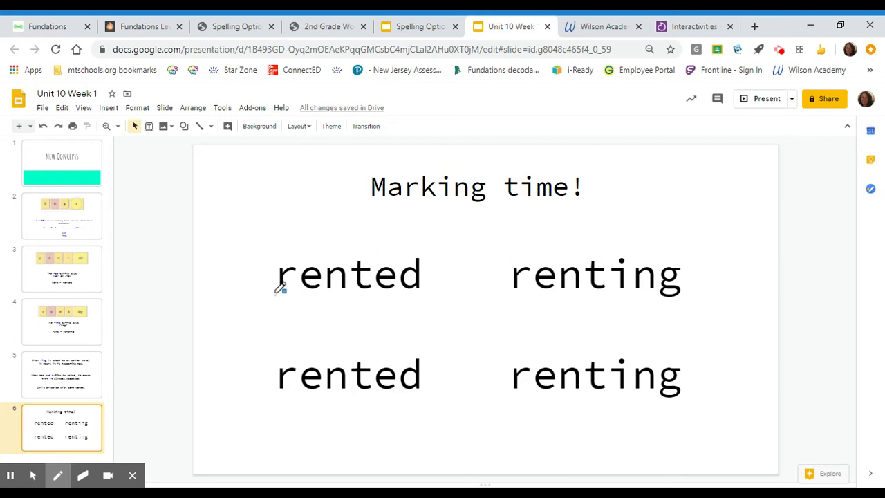
Step: Scoop the top 'rented' and 'renting' and circle their ed and ing suffixes
{"action": "left_click_drag", "start_coordinate": [280, 289], "coordinate": [330, 304]}
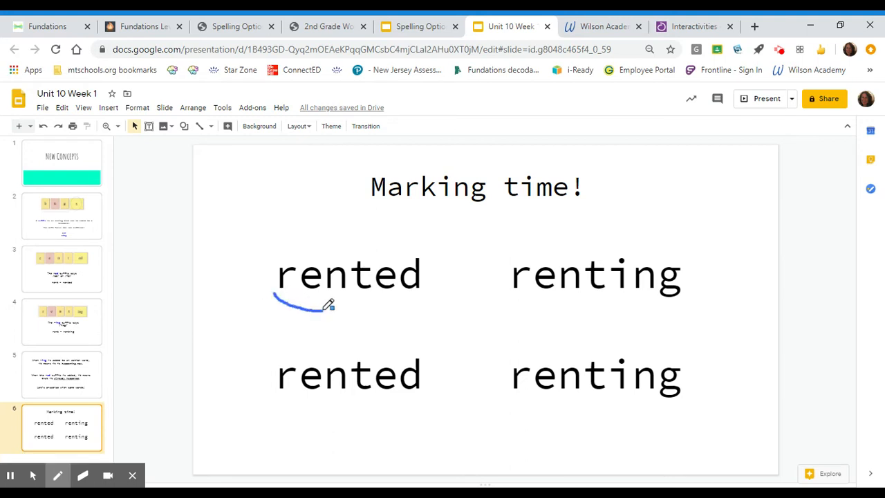
{"action": "left_click_drag", "start_coordinate": [328, 304], "coordinate": [377, 294]}
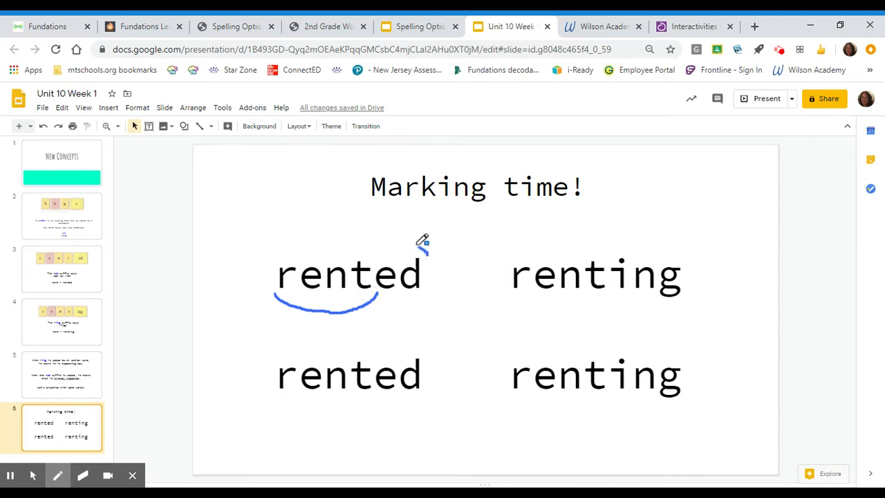
{"action": "left_click_drag", "start_coordinate": [422, 242], "coordinate": [432, 284]}
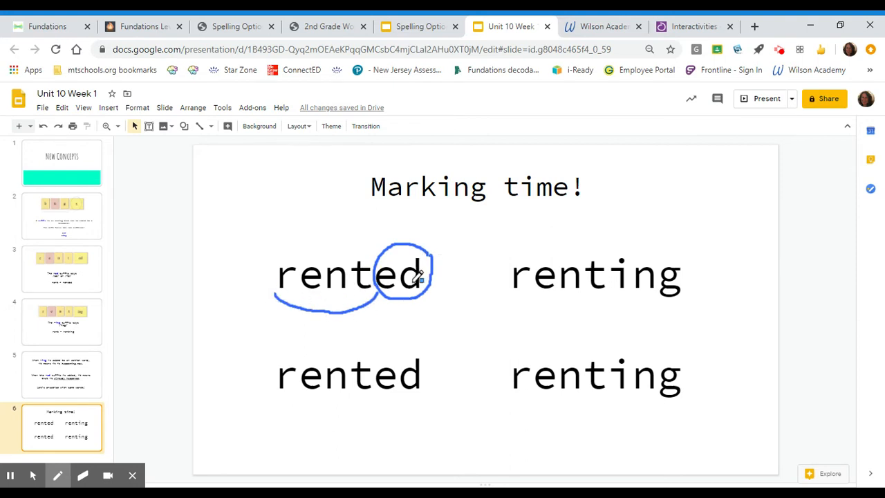
{"action": "mouse_move", "coordinate": [401, 240]}
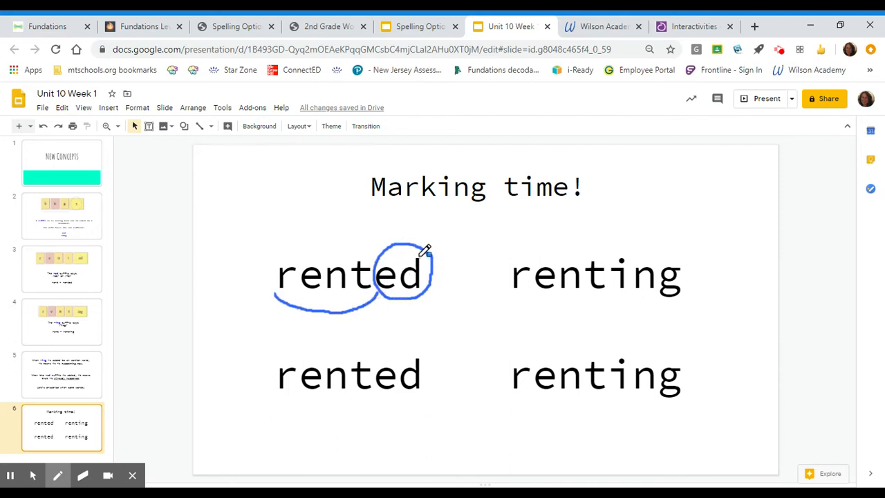
{"action": "mouse_move", "coordinate": [624, 277]}
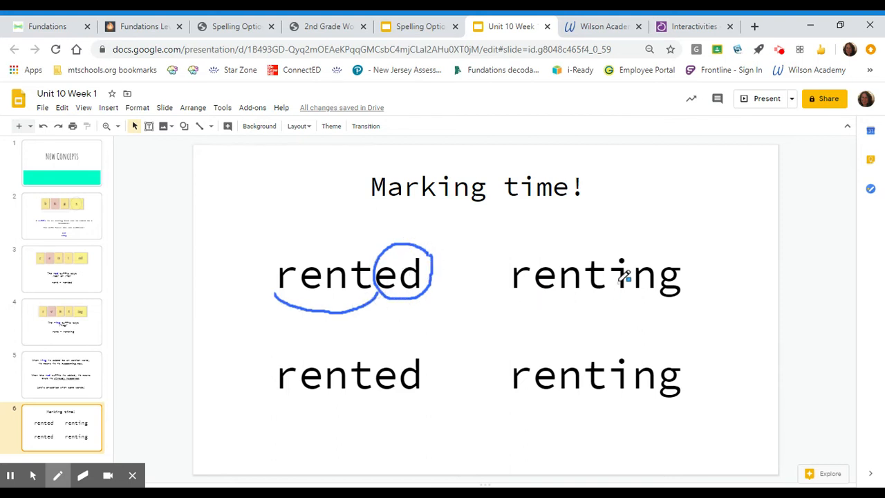
{"action": "mouse_move", "coordinate": [501, 293]}
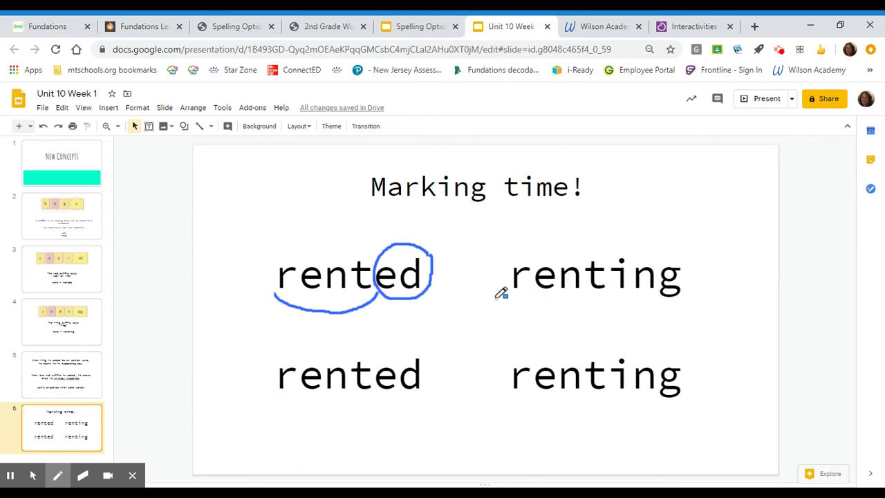
{"action": "left_click_drag", "start_coordinate": [501, 298], "coordinate": [574, 296]}
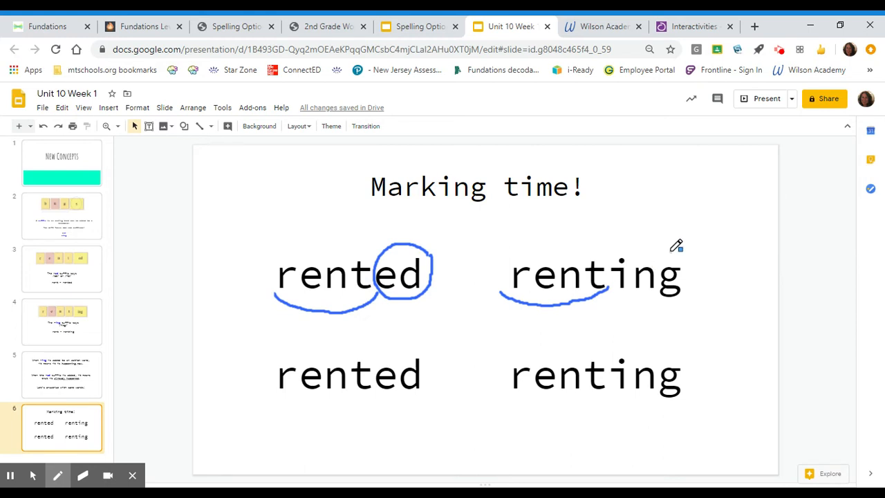
{"action": "left_click_drag", "start_coordinate": [678, 245], "coordinate": [671, 290]}
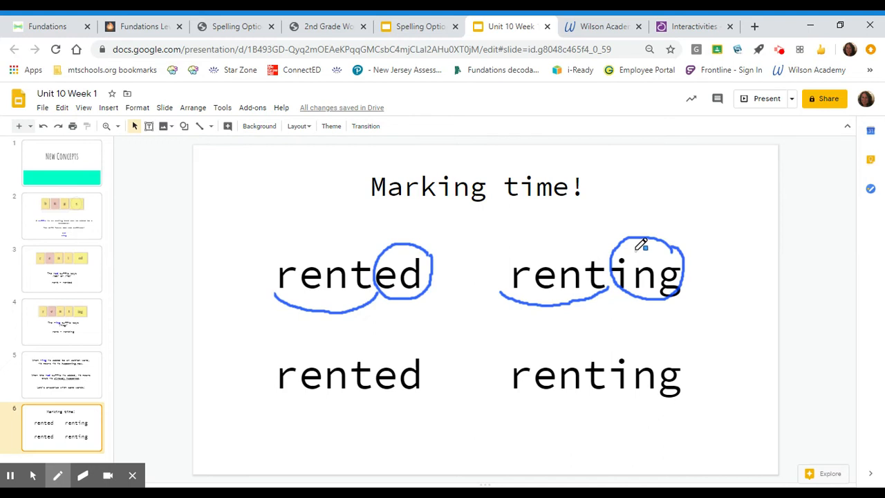
{"action": "mouse_move", "coordinate": [626, 243]}
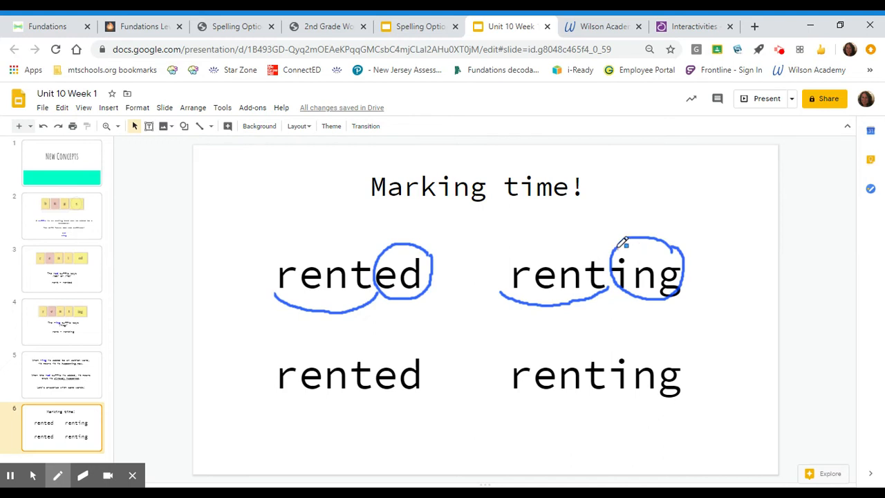
{"action": "mouse_move", "coordinate": [628, 250]}
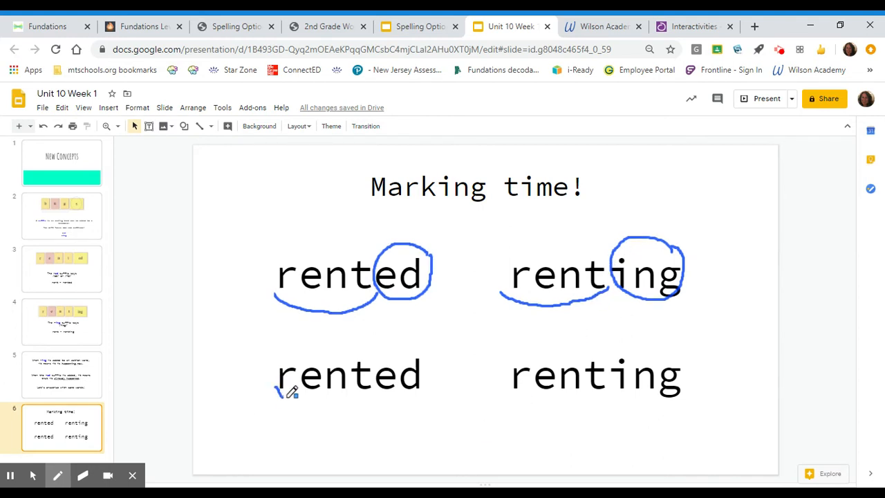
Step: Scoop the bottom 'rented' and 'renting', circle ed and ing, mark the short vowels
{"action": "left_click_drag", "start_coordinate": [283, 398], "coordinate": [418, 394]}
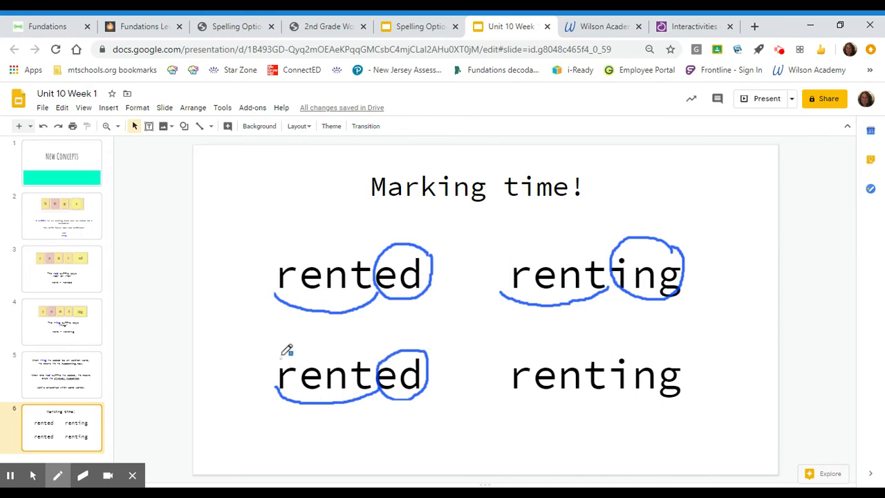
{"action": "mouse_move", "coordinate": [314, 349]}
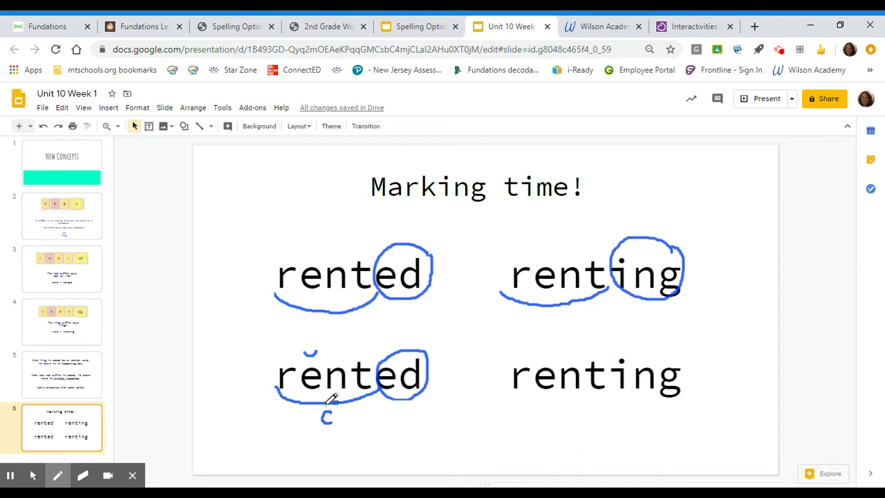
{"action": "mouse_move", "coordinate": [515, 394]}
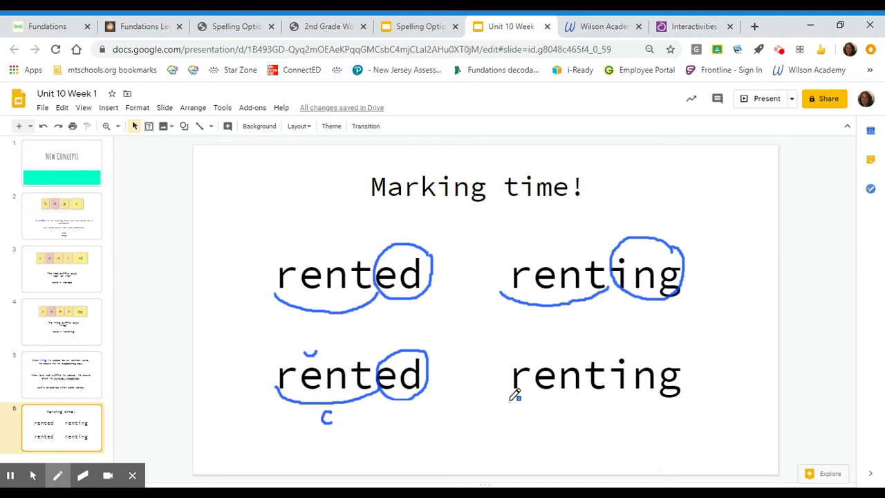
{"action": "left_click_drag", "start_coordinate": [505, 405], "coordinate": [578, 402]}
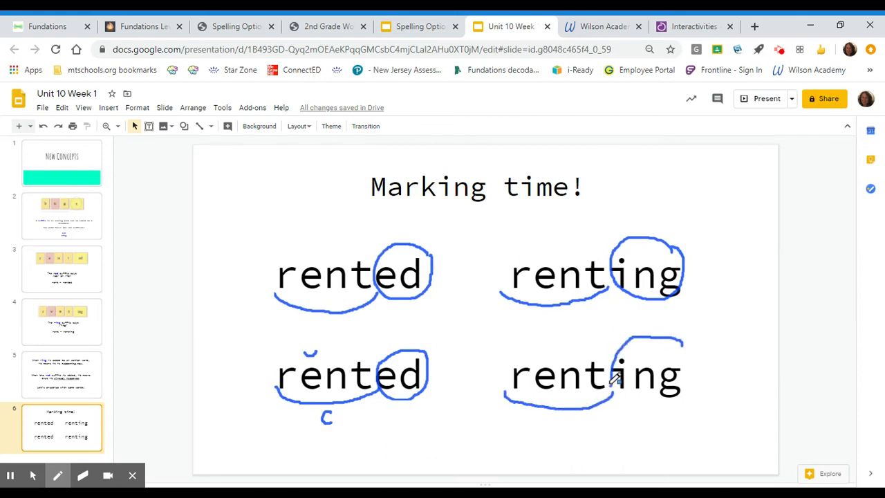
{"action": "left_click_drag", "start_coordinate": [616, 380], "coordinate": [685, 332]}
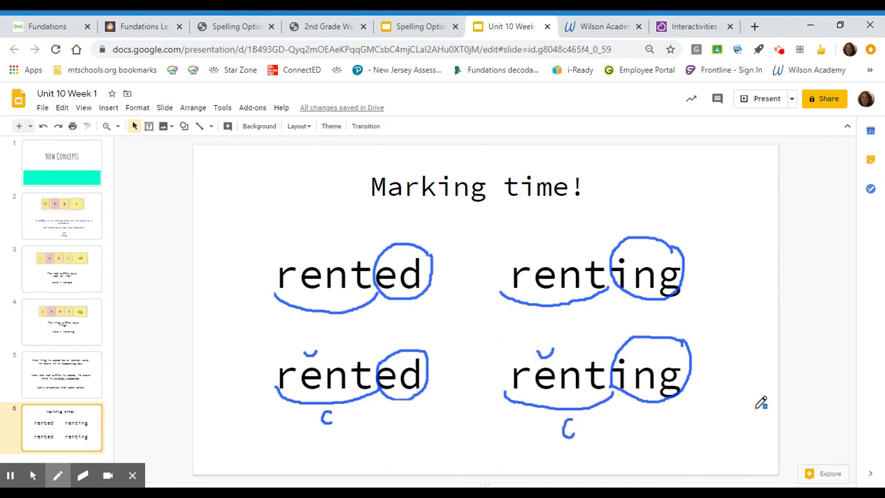
{"action": "mouse_move", "coordinate": [804, 388]}
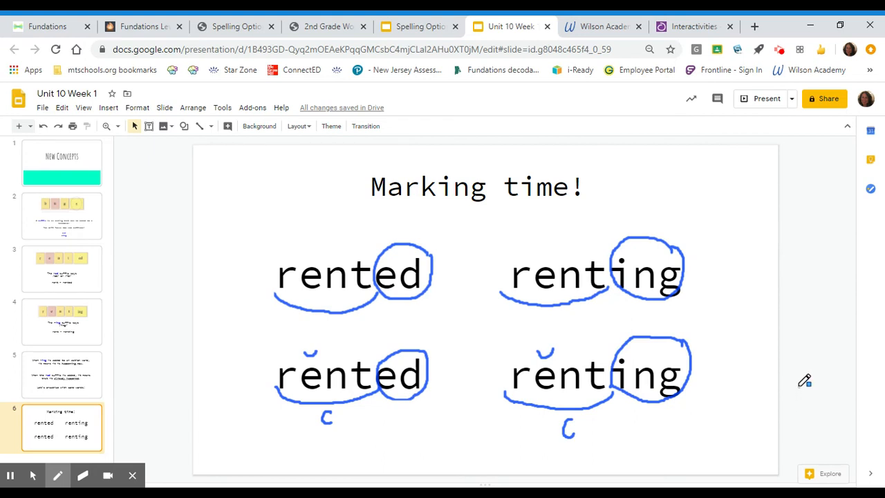
{"action": "mouse_move", "coordinate": [792, 365]}
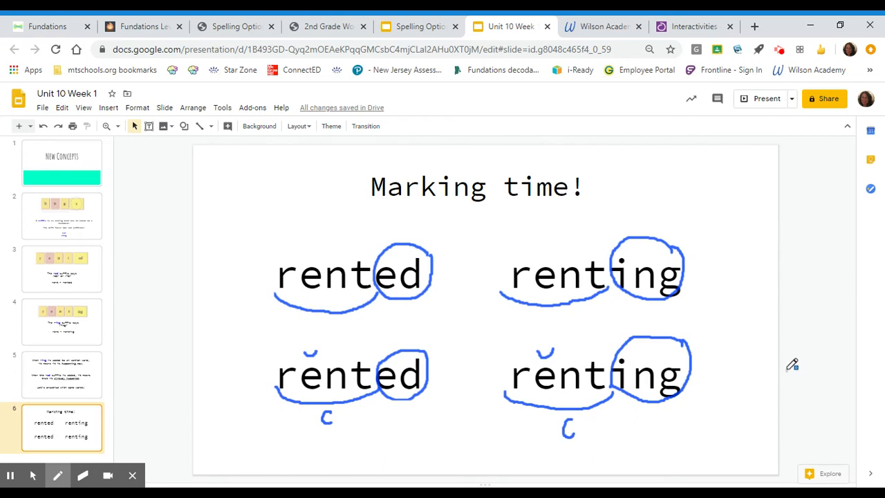
{"action": "left_click", "coordinate": [59, 475]}
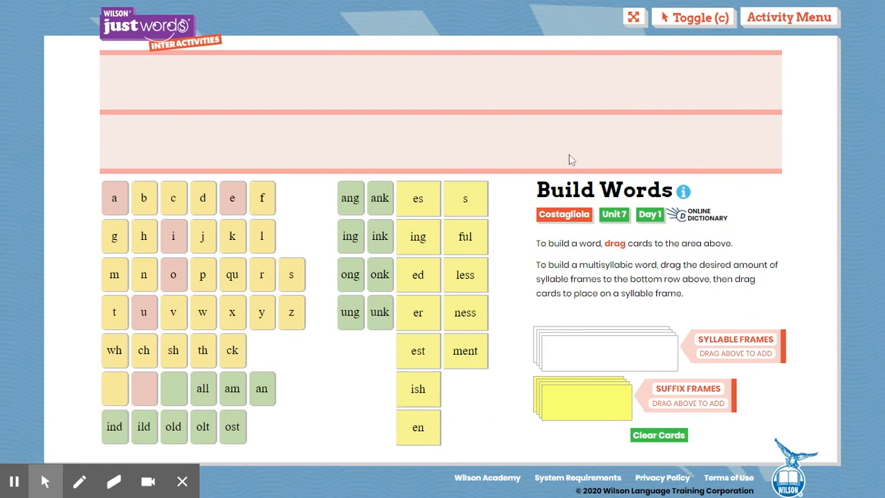
{"action": "mouse_move", "coordinate": [598, 247]}
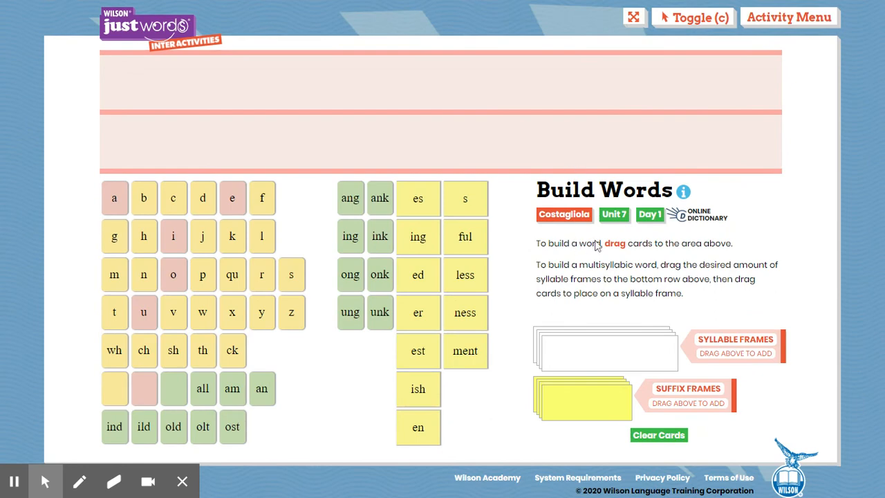
{"action": "mouse_move", "coordinate": [624, 257]}
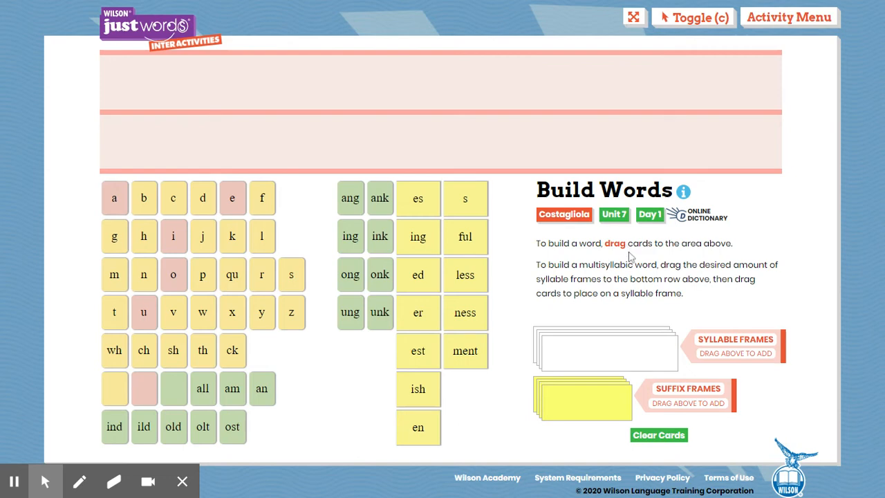
{"action": "mouse_move", "coordinate": [629, 256]}
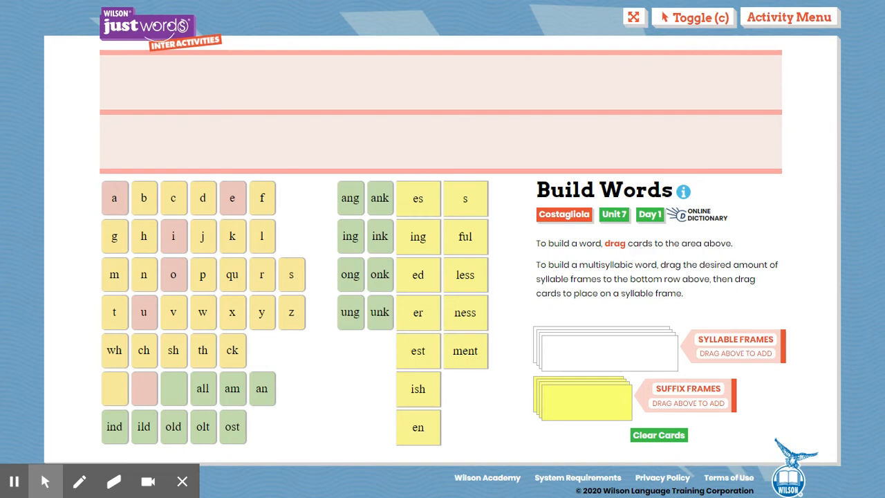
{"action": "mouse_move", "coordinate": [648, 252]}
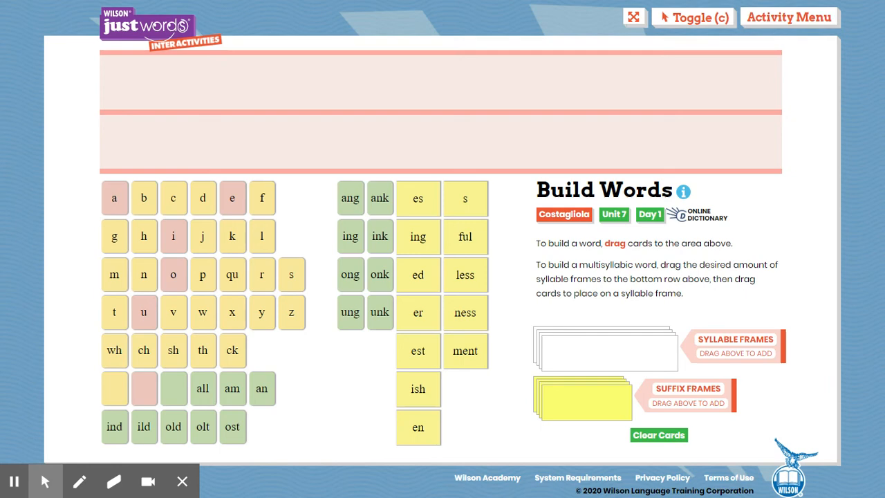
{"action": "mouse_move", "coordinate": [598, 256]}
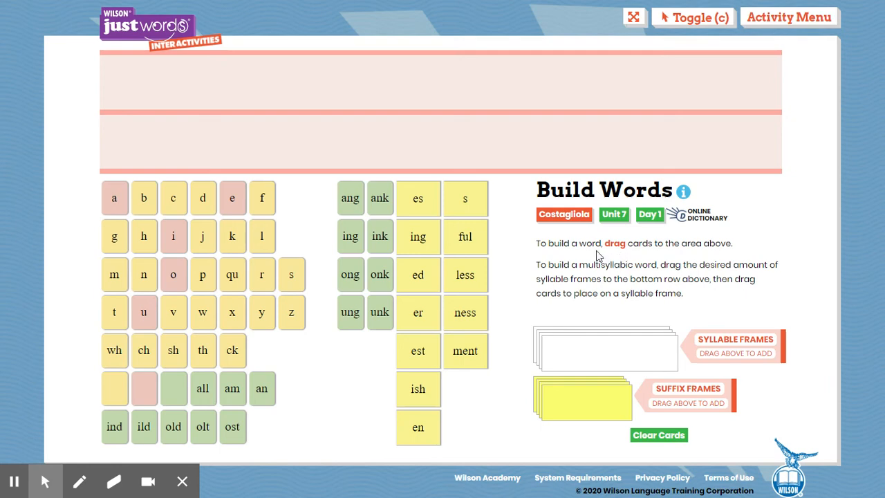
{"action": "mouse_move", "coordinate": [580, 238]}
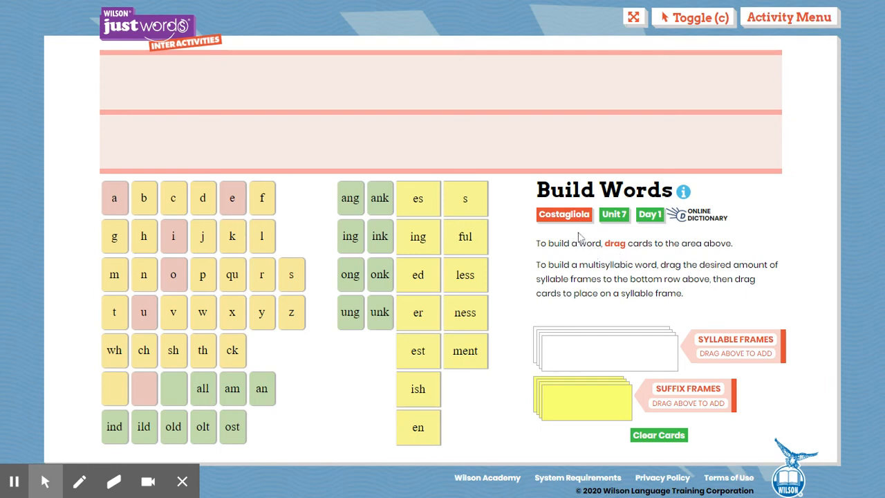
{"action": "mouse_move", "coordinate": [290, 307]}
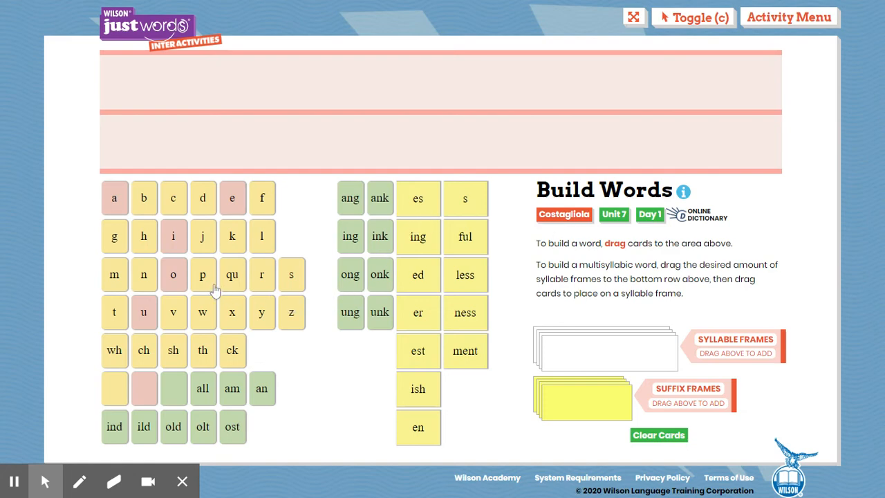
{"action": "mouse_move", "coordinate": [199, 280]}
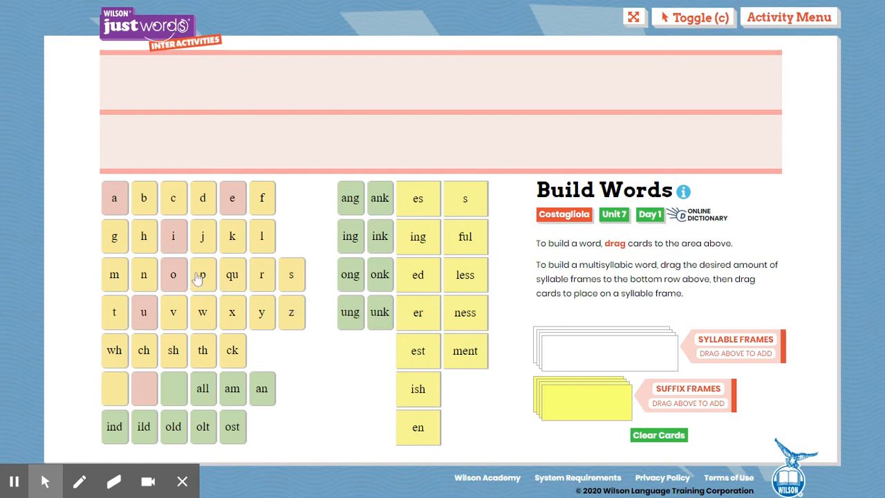
{"action": "mouse_move", "coordinate": [196, 277]}
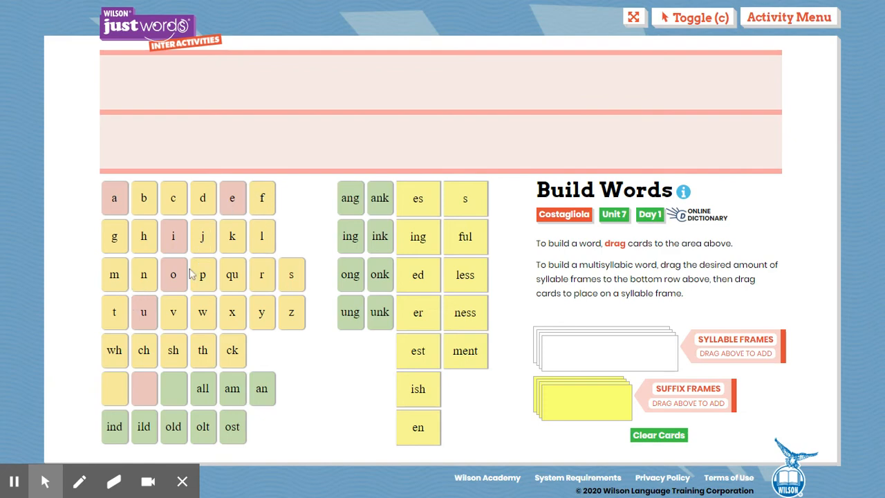
Step: Spell 'planted' from the p, l, an and t cards plus the ed suffix card
{"action": "left_click_drag", "start_coordinate": [203, 274], "coordinate": [291, 78]}
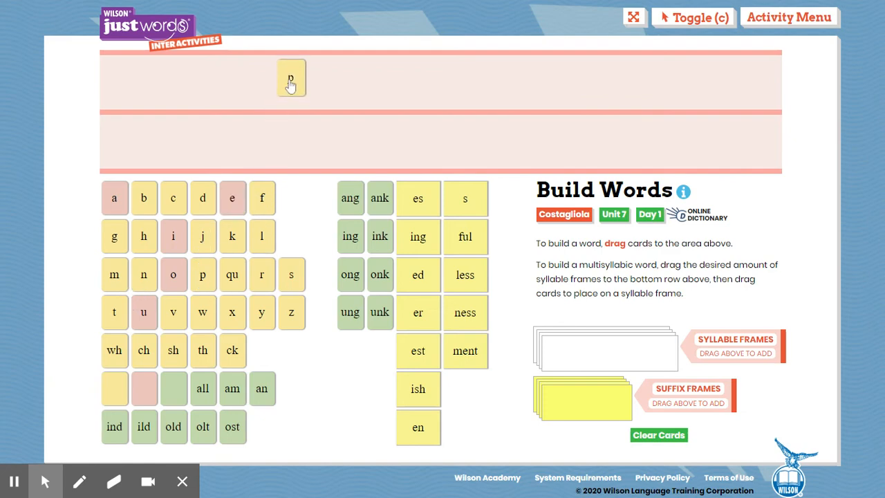
{"action": "left_click_drag", "start_coordinate": [261, 236], "coordinate": [326, 83]}
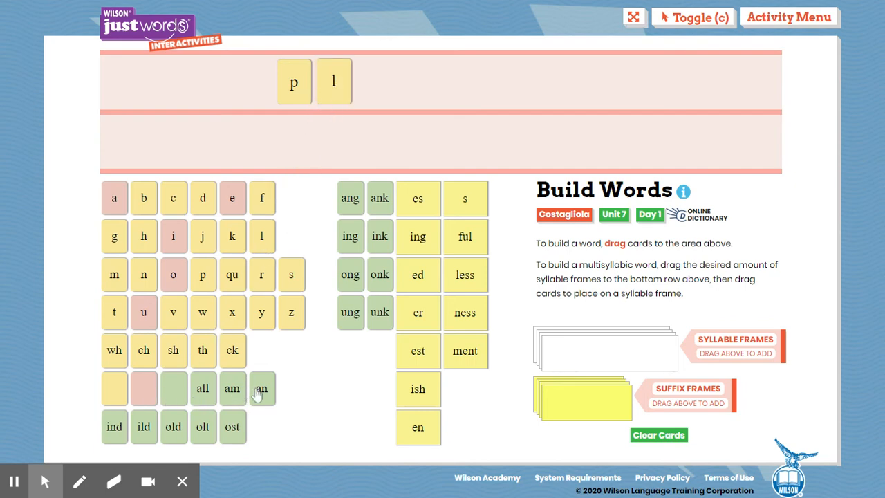
{"action": "left_click_drag", "start_coordinate": [261, 388], "coordinate": [371, 77]}
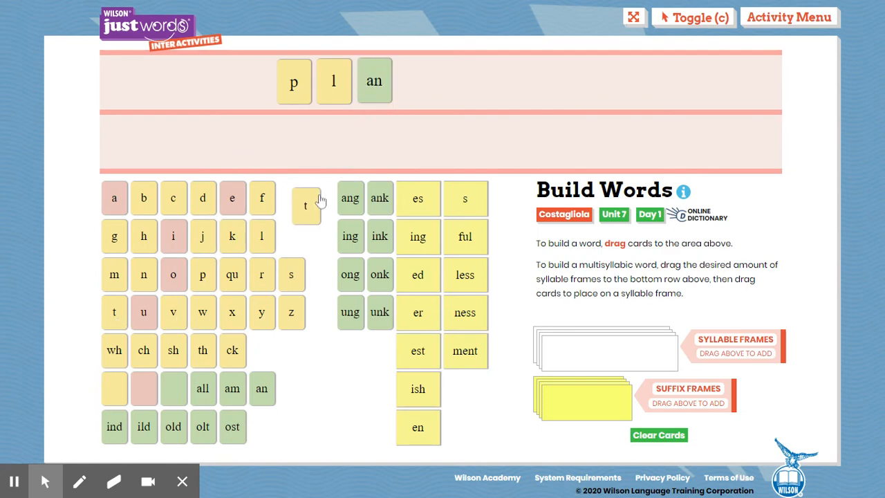
{"action": "left_click_drag", "start_coordinate": [304, 206], "coordinate": [413, 81]}
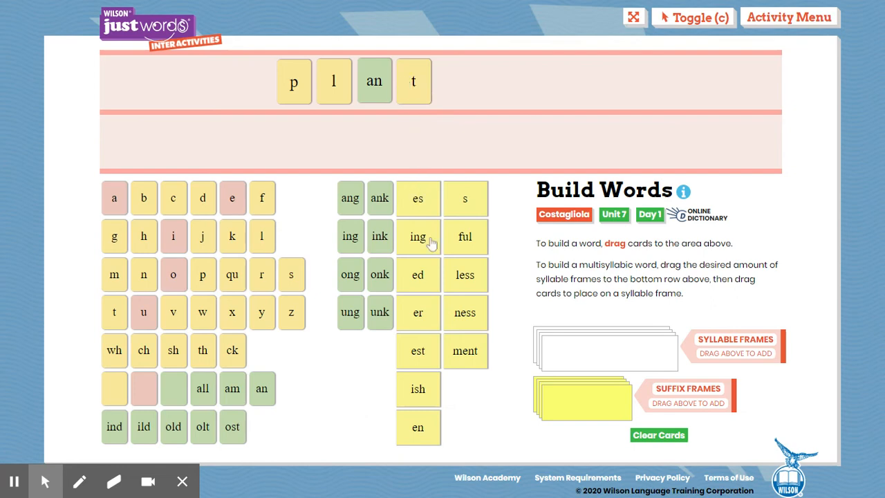
{"action": "mouse_move", "coordinate": [416, 294]}
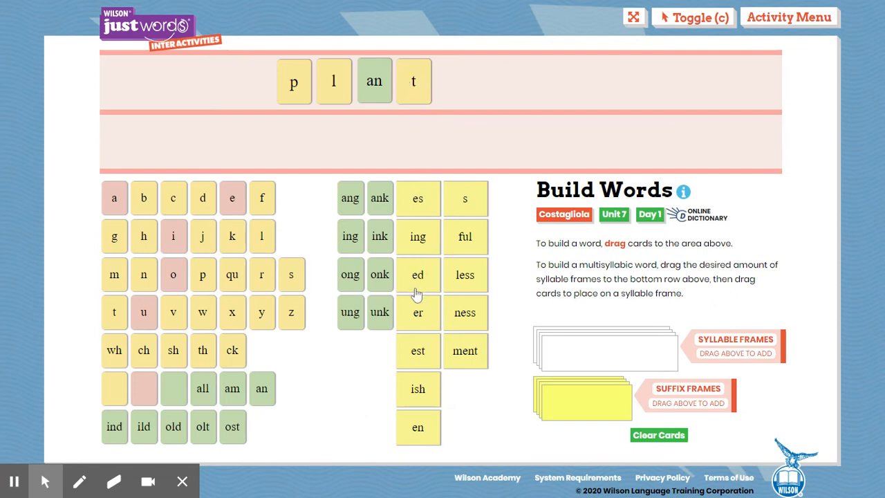
{"action": "left_click_drag", "start_coordinate": [418, 274], "coordinate": [483, 83]}
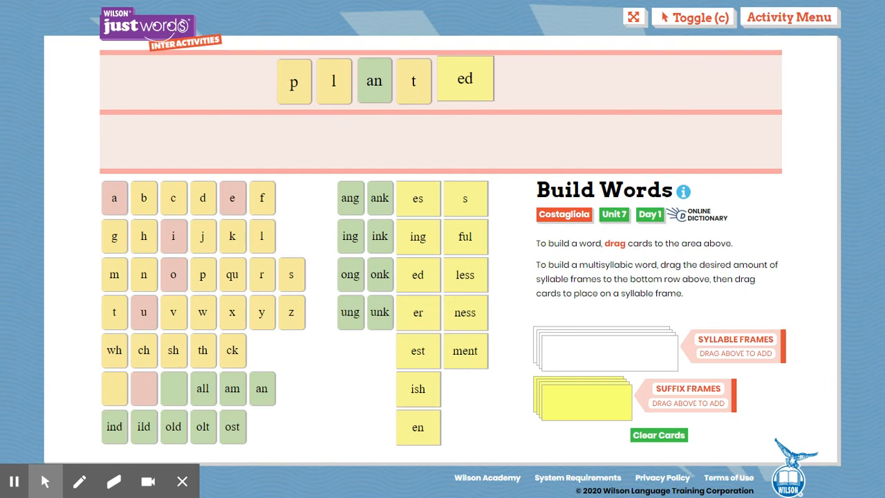
{"action": "mouse_move", "coordinate": [303, 106]}
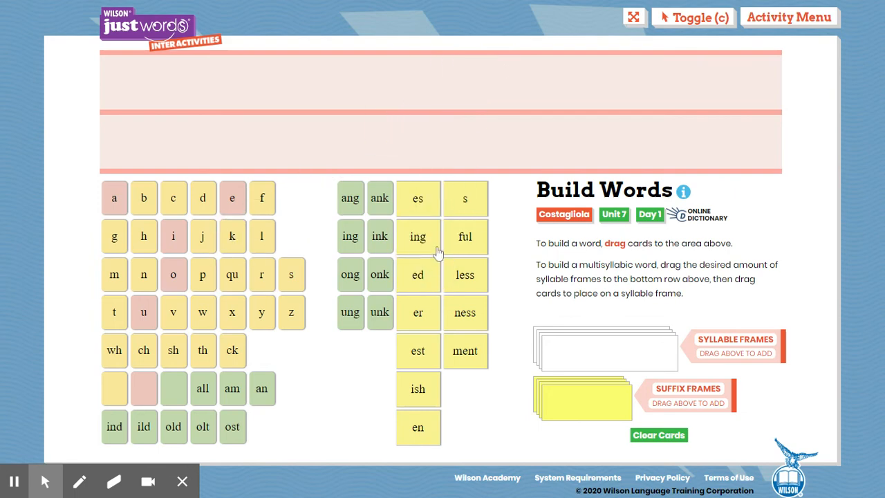
{"action": "mouse_move", "coordinate": [455, 242]}
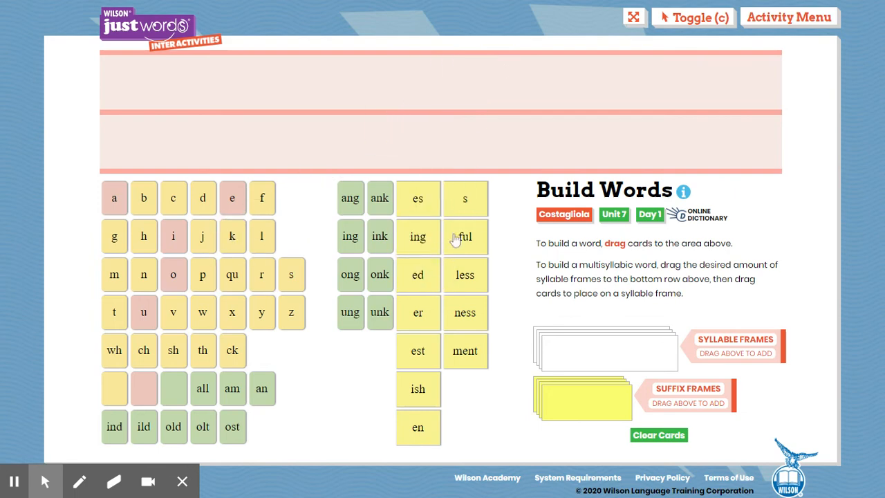
{"action": "mouse_move", "coordinate": [467, 229]}
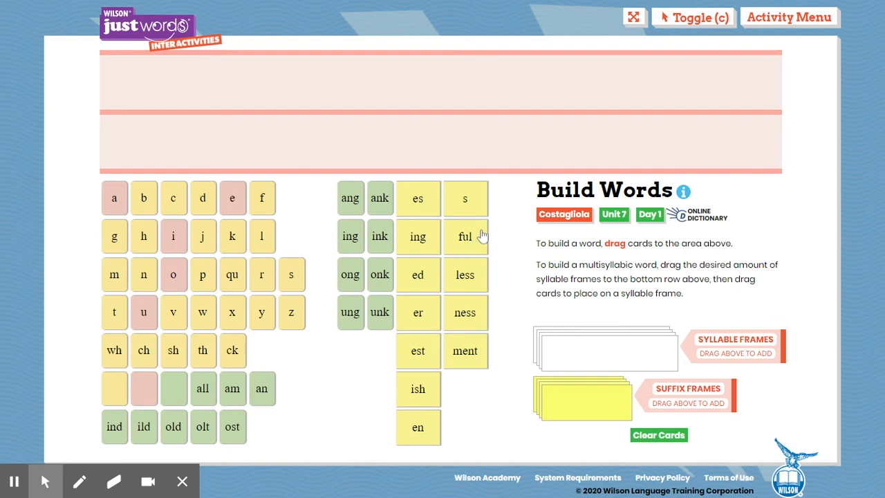
{"action": "mouse_move", "coordinate": [483, 242]}
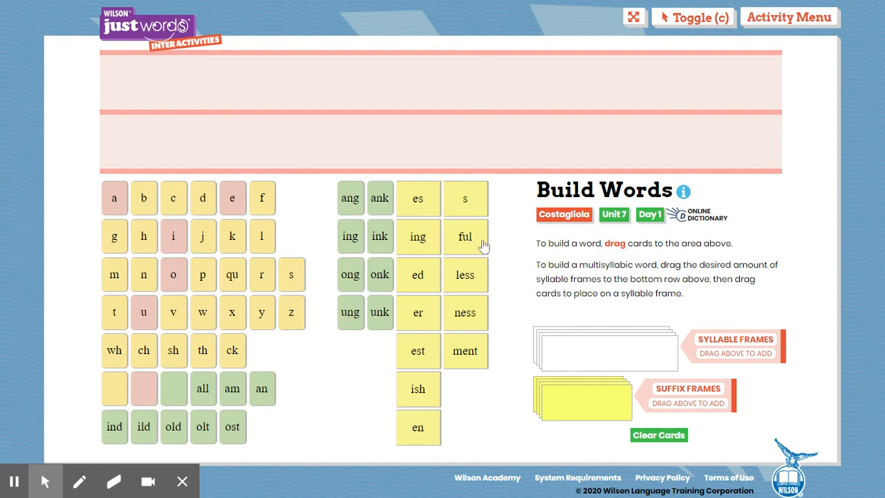
{"action": "mouse_move", "coordinate": [477, 249]}
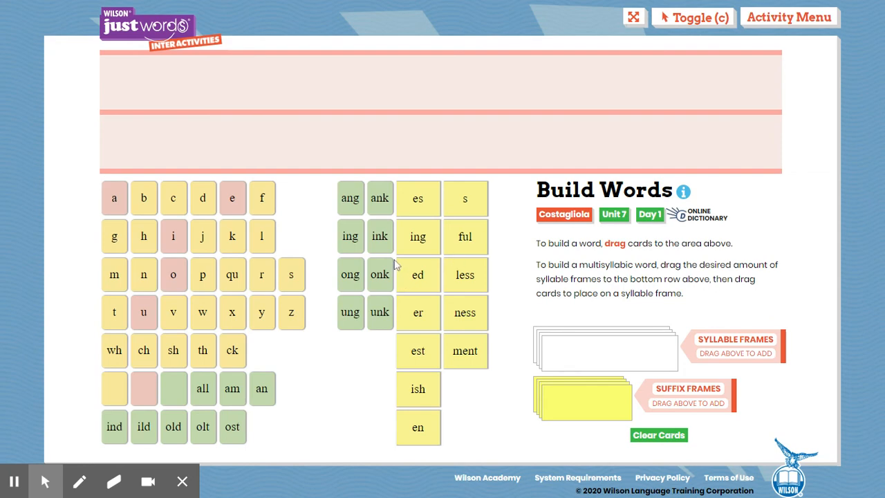
{"action": "mouse_move", "coordinate": [119, 325]}
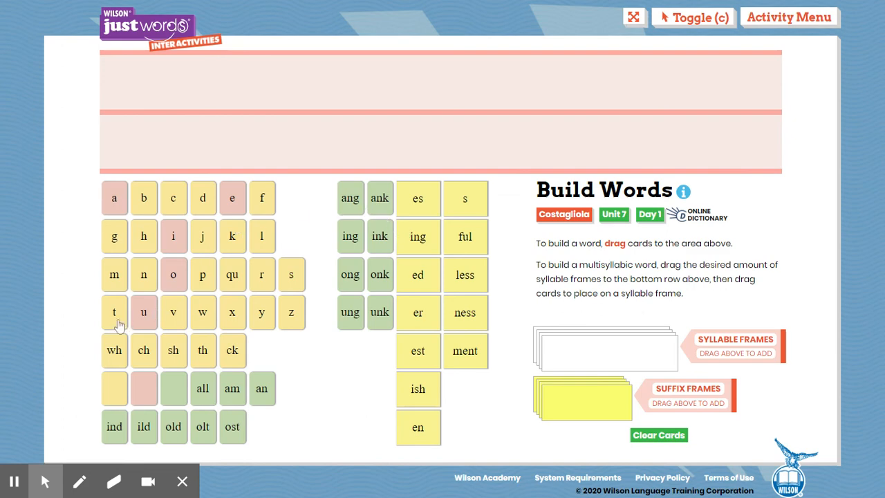
Step: Drag the t, i, s and second t cards into the top row to spell twist
{"action": "left_click_drag", "start_coordinate": [115, 312], "coordinate": [317, 78]}
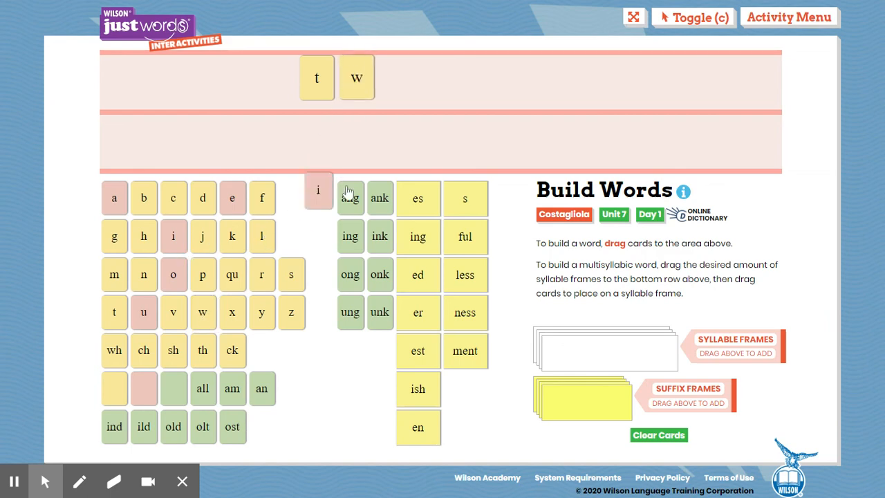
{"action": "left_click_drag", "start_coordinate": [318, 190], "coordinate": [396, 80]}
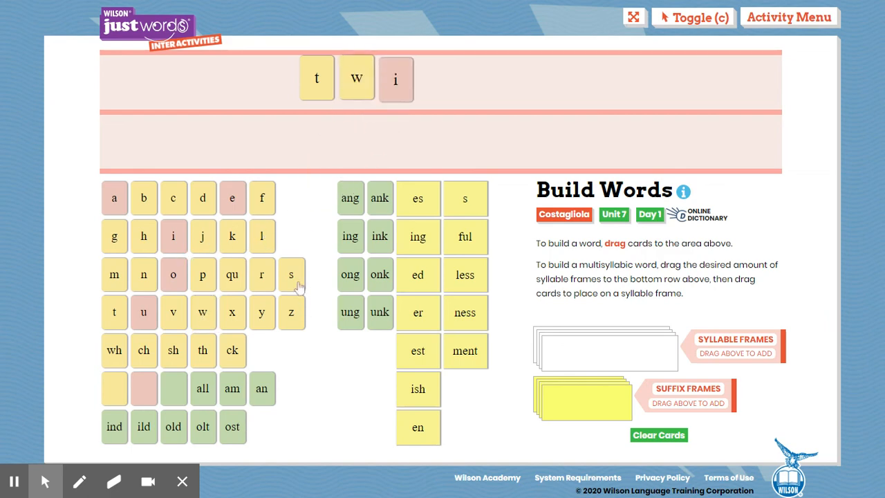
{"action": "left_click_drag", "start_coordinate": [291, 275], "coordinate": [436, 77]}
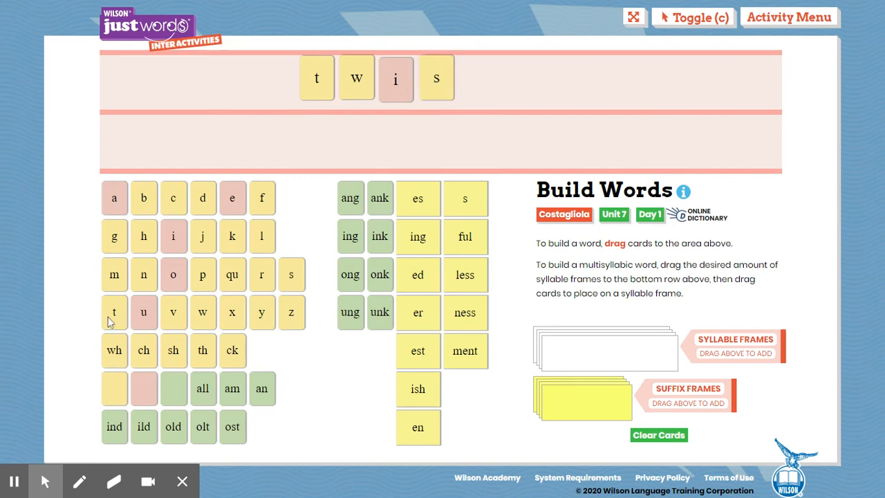
{"action": "left_click_drag", "start_coordinate": [114, 312], "coordinate": [473, 78]}
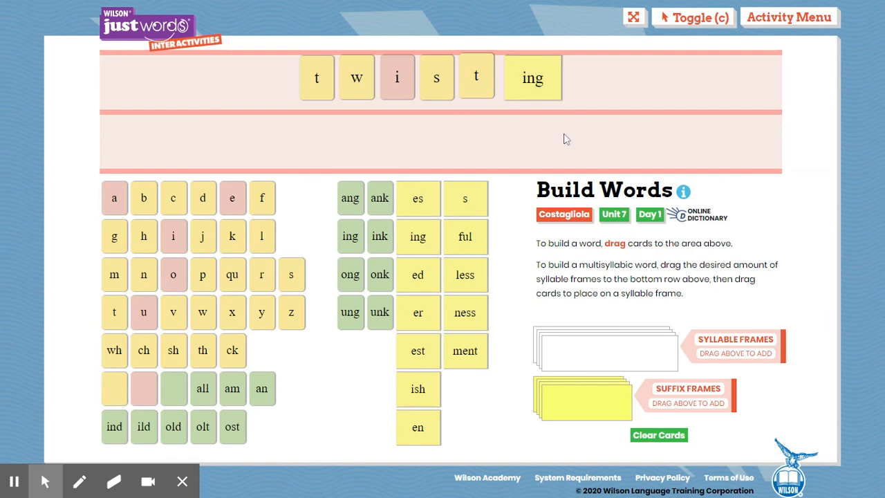
{"action": "mouse_move", "coordinate": [501, 160]}
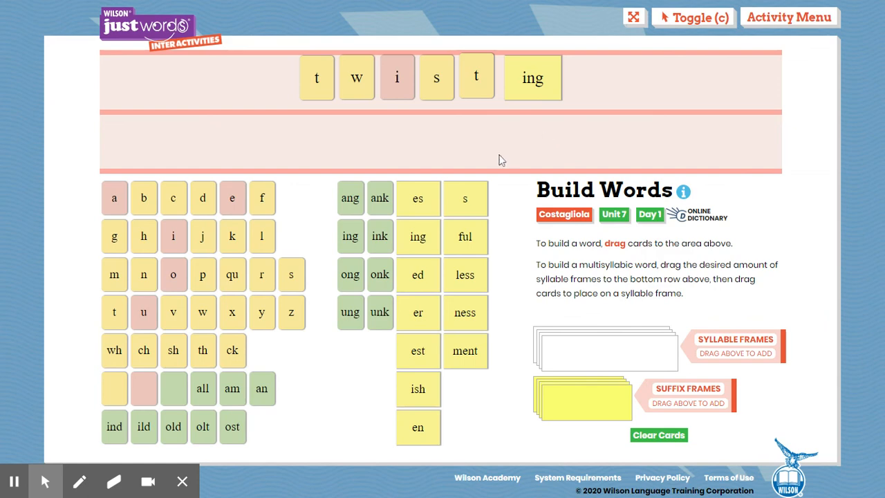
{"action": "mouse_move", "coordinate": [80, 480]}
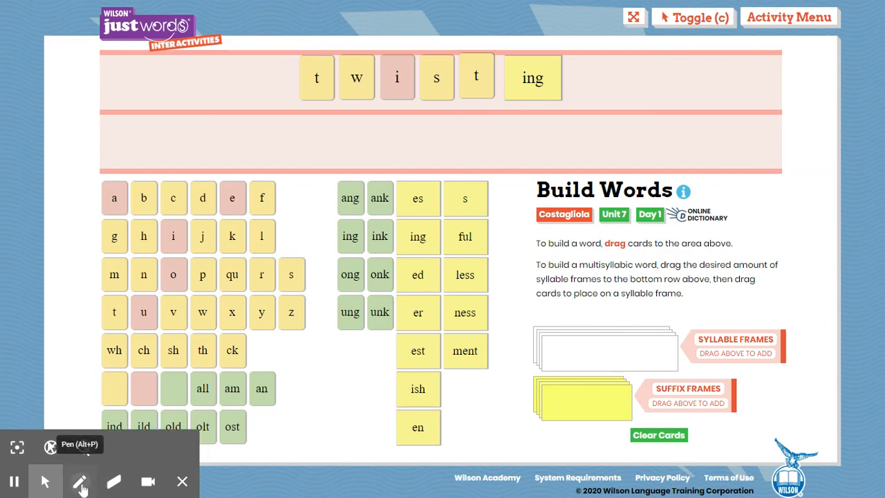
Step: With the Pen tool, draw a scoop under twist and circle the ing suffix
{"action": "left_click", "coordinate": [81, 482]}
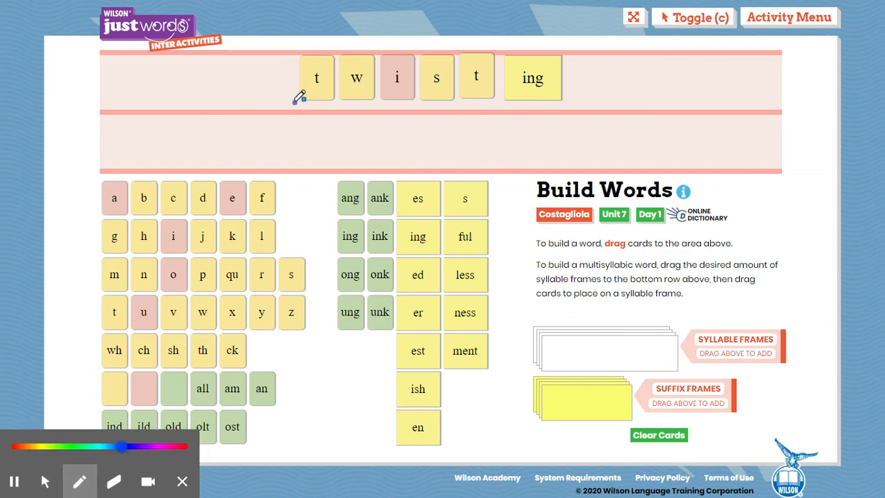
{"action": "left_click_drag", "start_coordinate": [297, 104], "coordinate": [477, 124]}
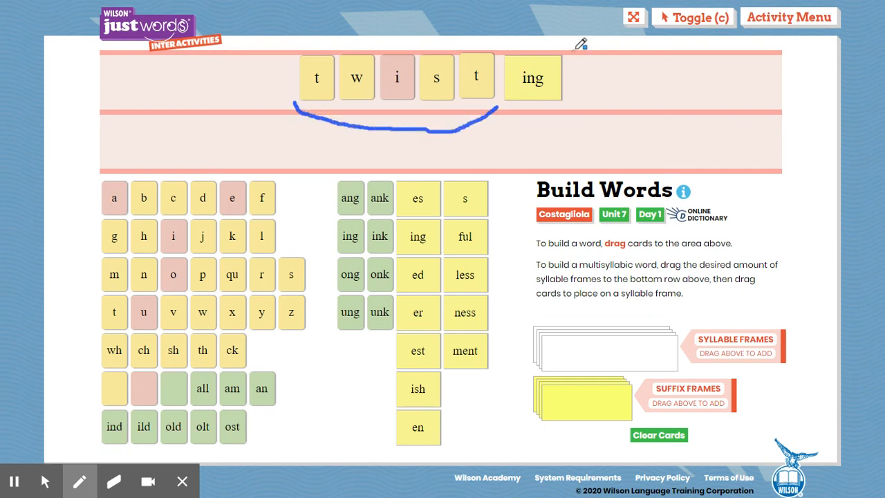
{"action": "left_click_drag", "start_coordinate": [574, 41], "coordinate": [567, 100]}
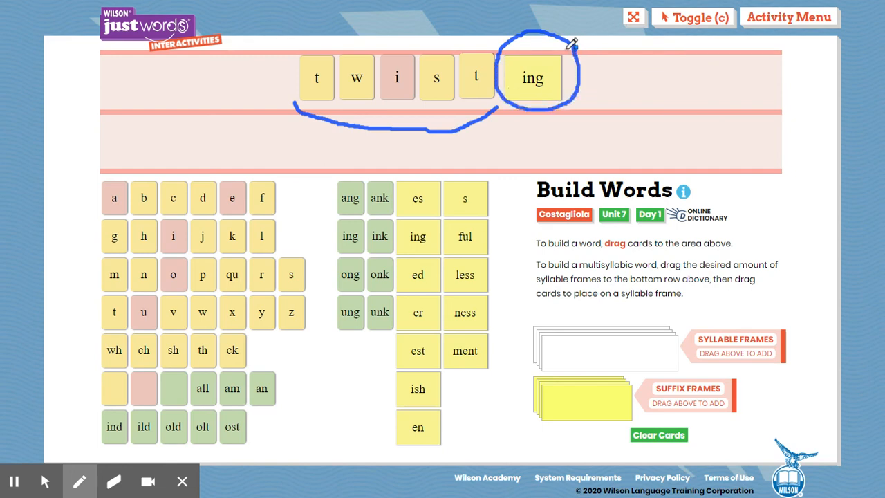
{"action": "mouse_move", "coordinate": [397, 41]}
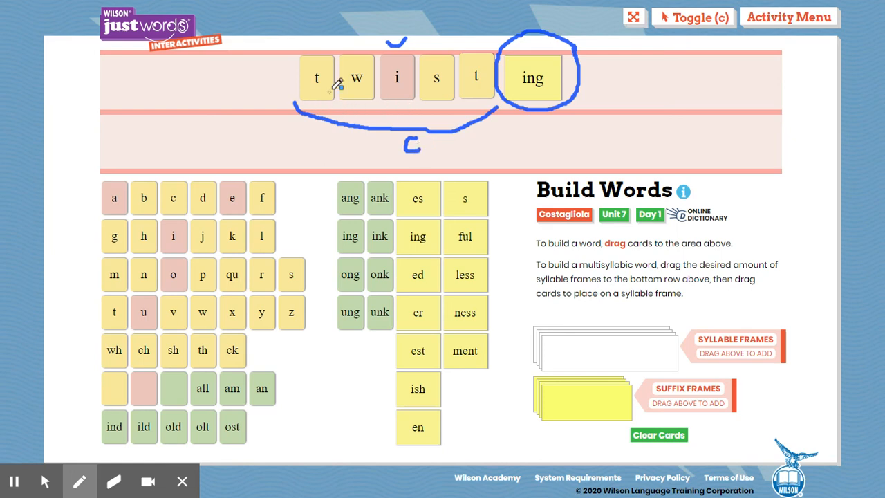
{"action": "mouse_move", "coordinate": [370, 115]}
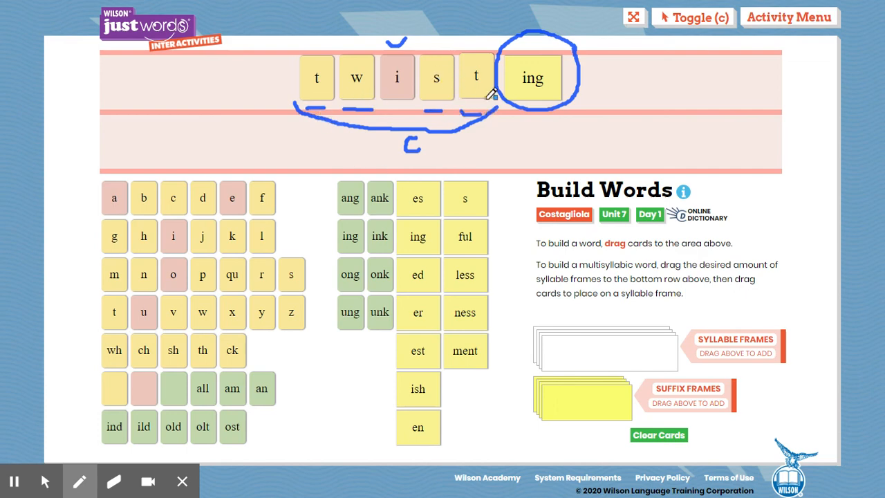
{"action": "mouse_move", "coordinate": [532, 132]}
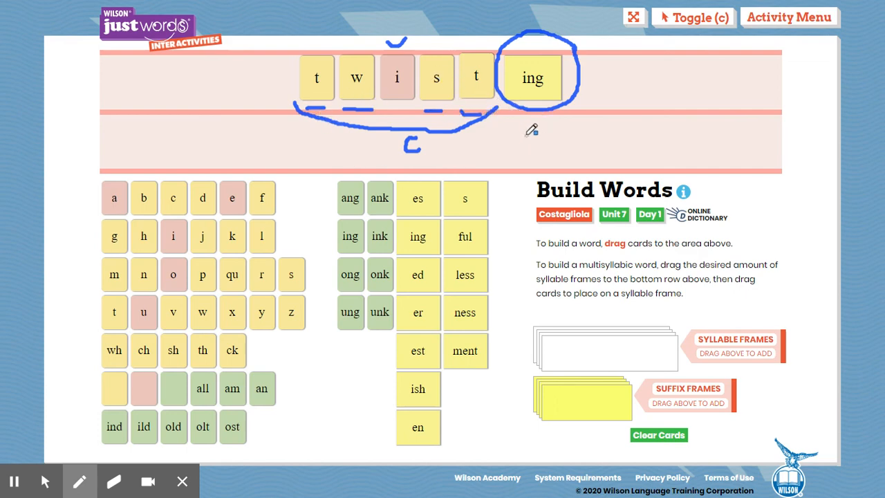
{"action": "mouse_move", "coordinate": [545, 104]}
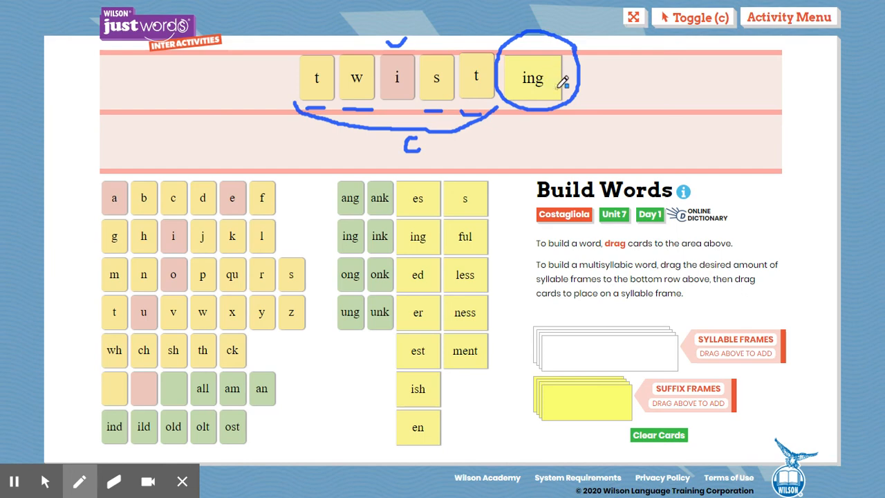
{"action": "mouse_move", "coordinate": [562, 102]}
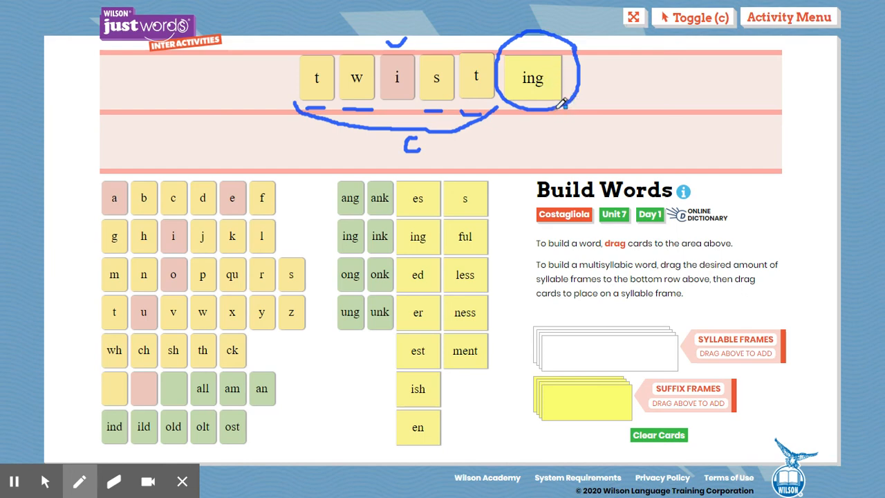